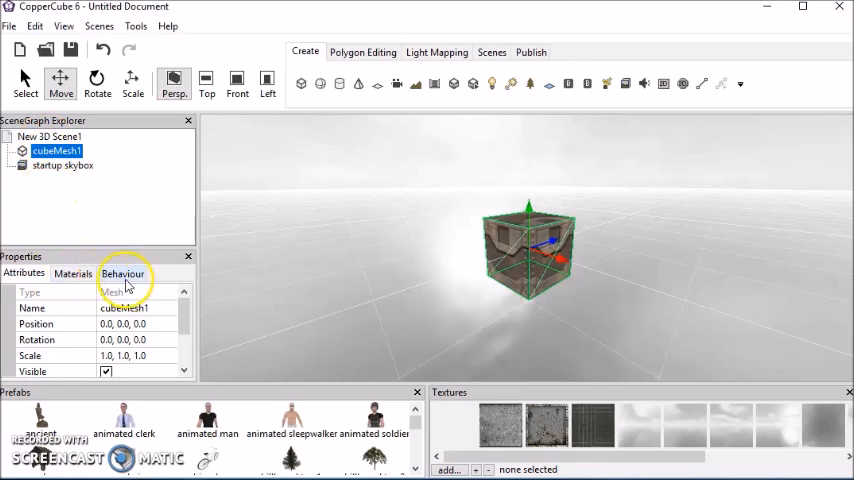
- Add a 'When a key is pressed do something' behaviour to cubeMesh1
click(122, 272)
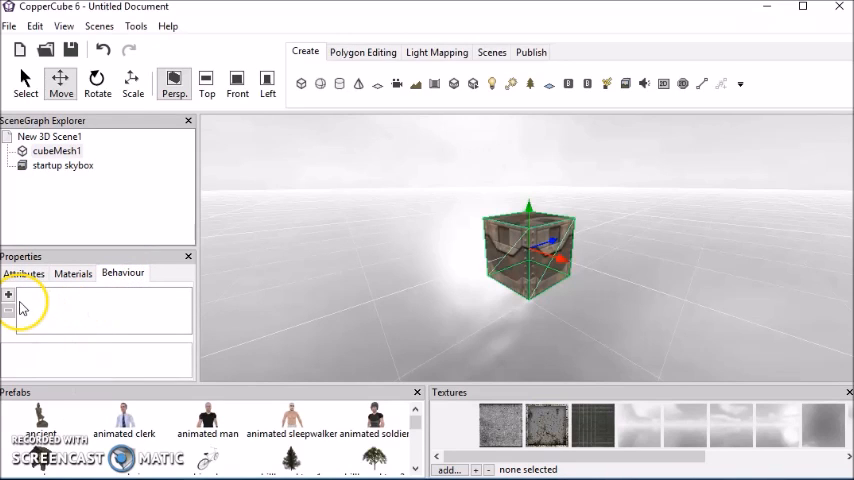
click(8, 292)
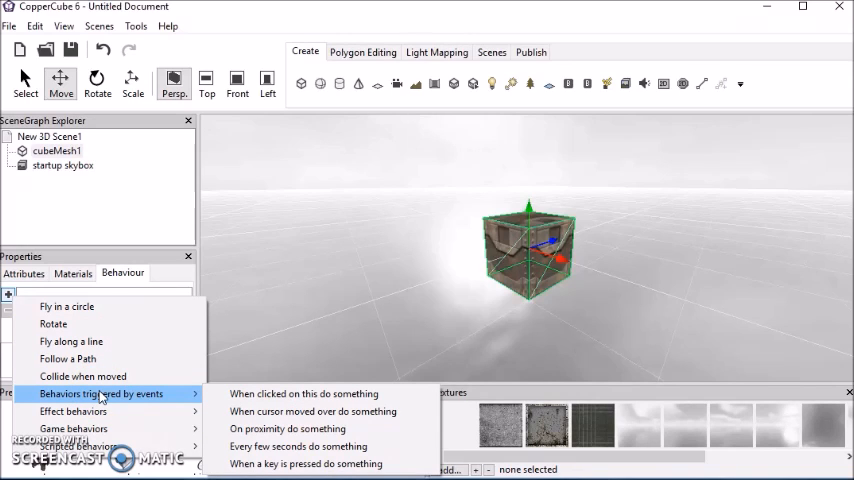
mouse_move(298, 446)
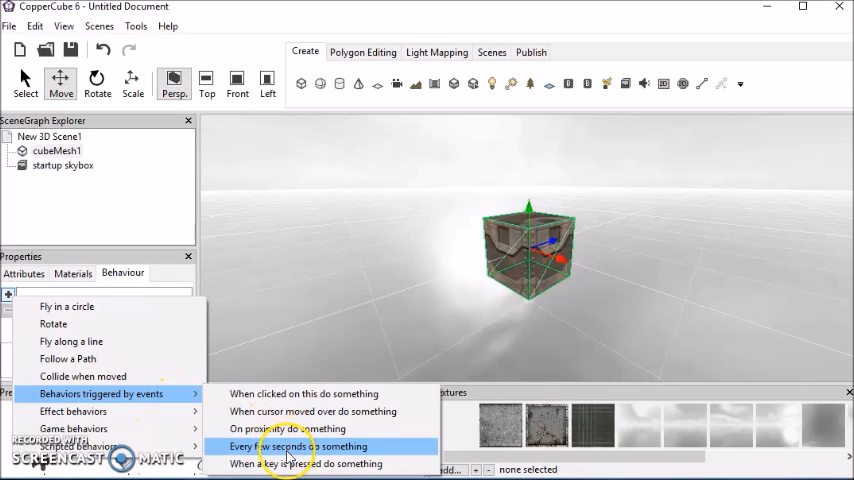
mouse_move(290, 464)
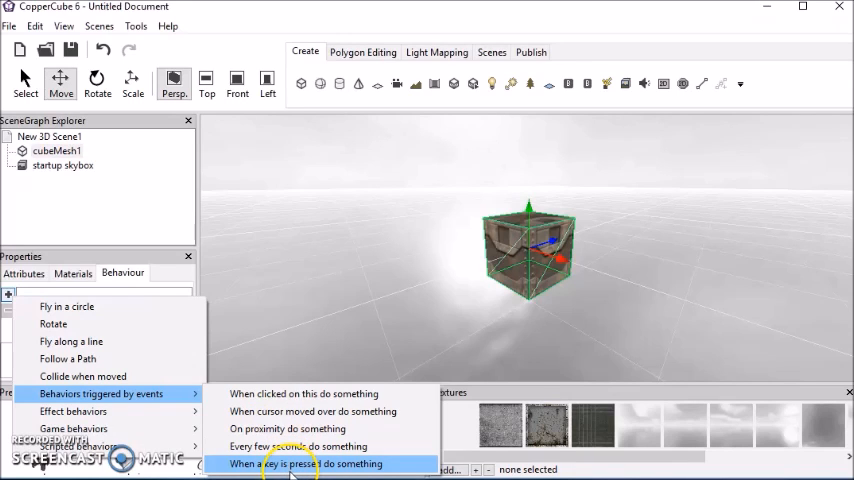
click(306, 464)
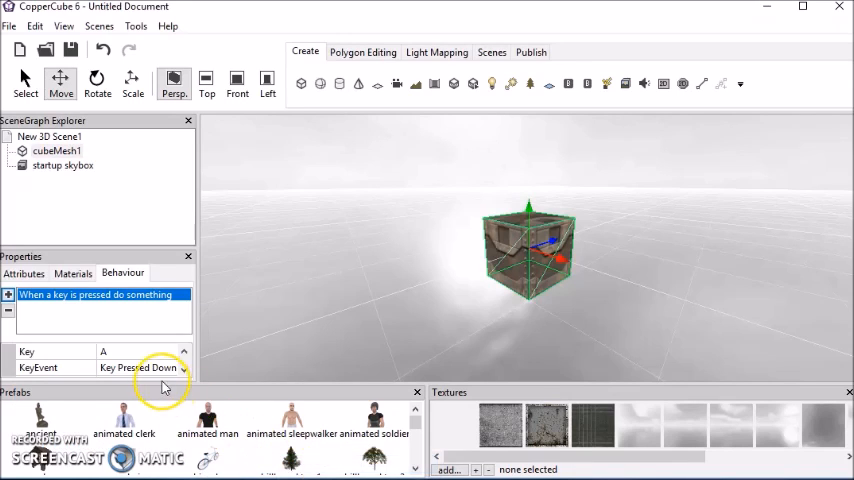
mouse_move(144, 358)
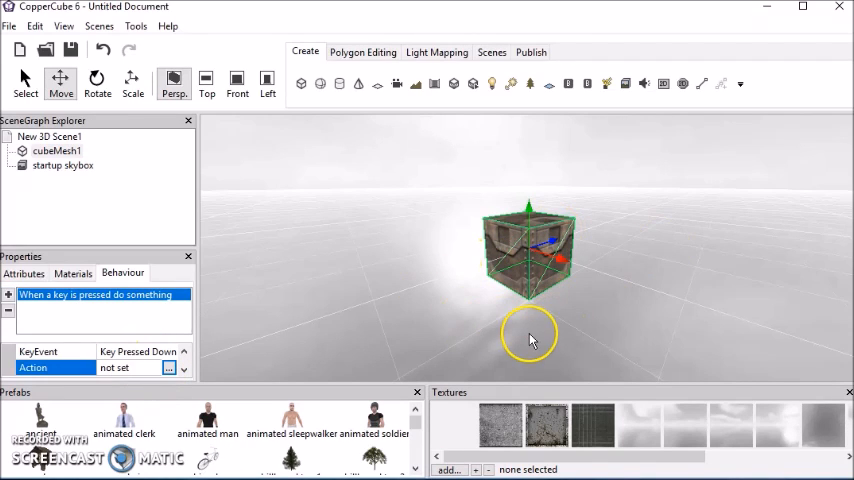
mouse_move(440, 318)
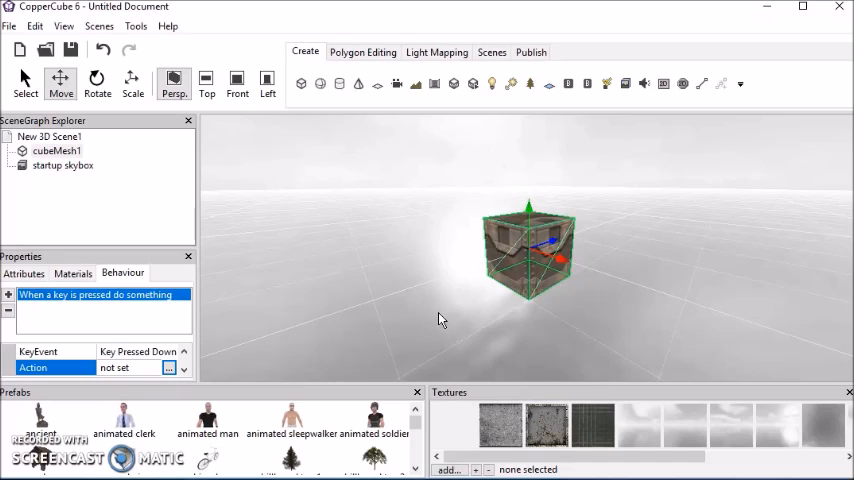
- Scale the cube with the Scale tool into a wide, flat ground slab
click(24, 272)
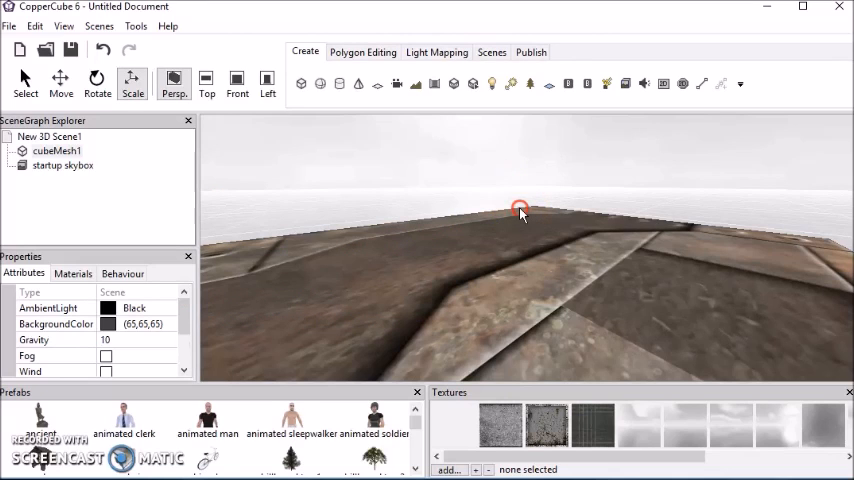
- Insert the HenryAnimations2018 animated mesh from the Coppercube Tutorial folder
right_click(520, 210)
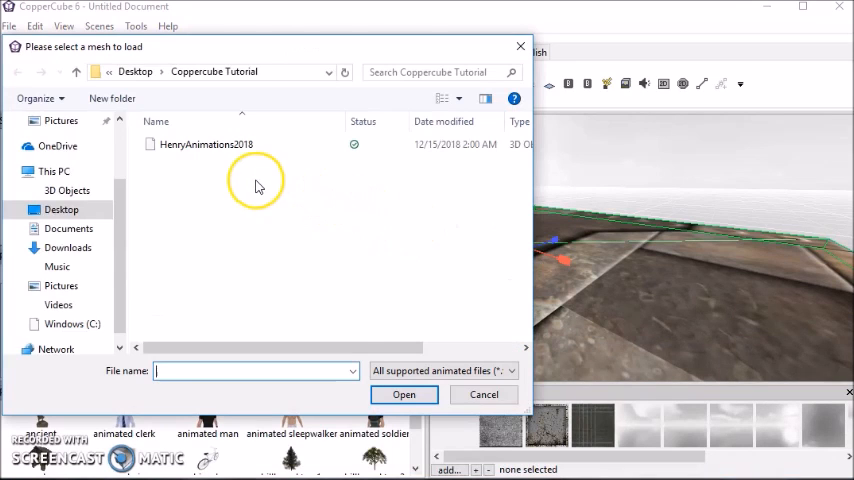
mouse_move(204, 144)
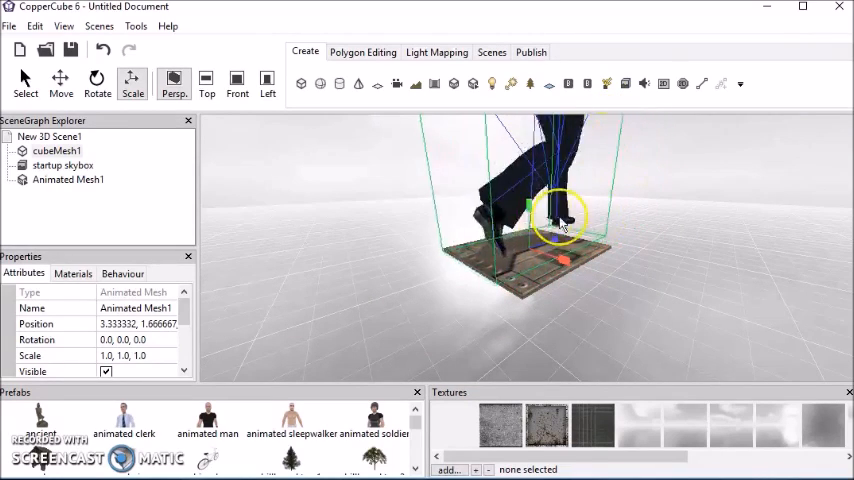
drag(560, 220, 570, 210)
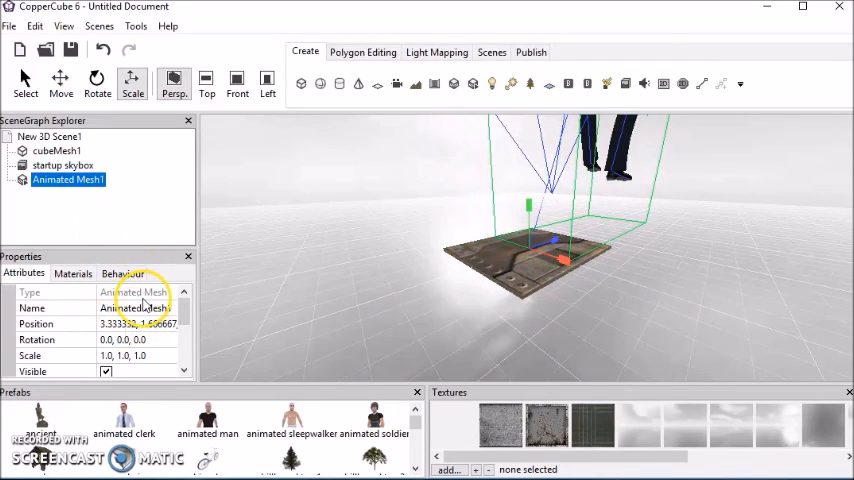
- Rename Animated Mesh1 to Henry in the Attributes panel
double_click(136, 308)
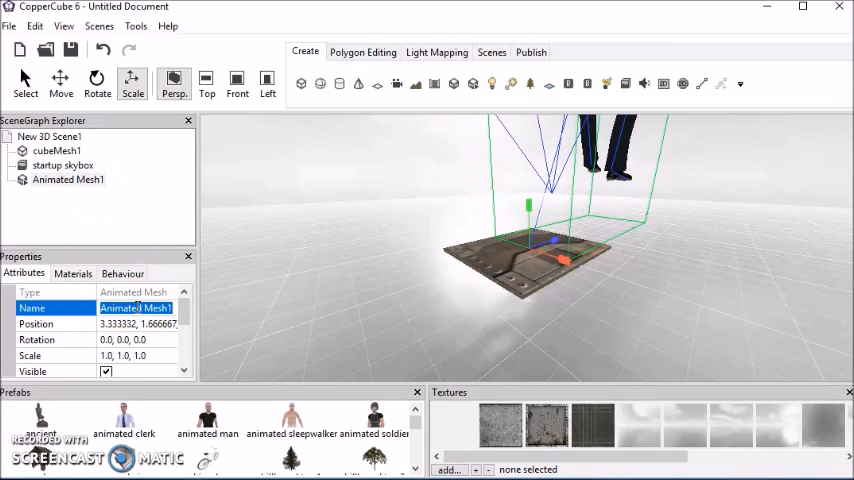
text(Henry)
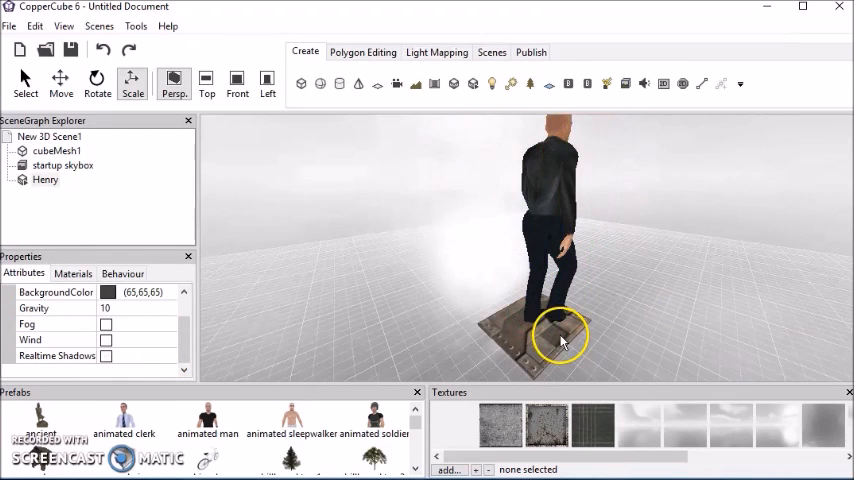
- Select cubeMesh1 and drag its scale gizmo to enlarge the platform under Henry
click(560, 336)
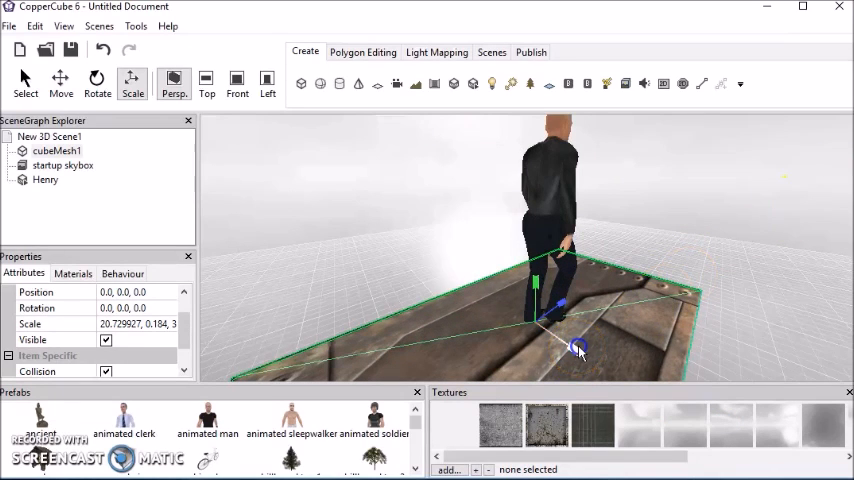
drag(578, 348, 564, 308)
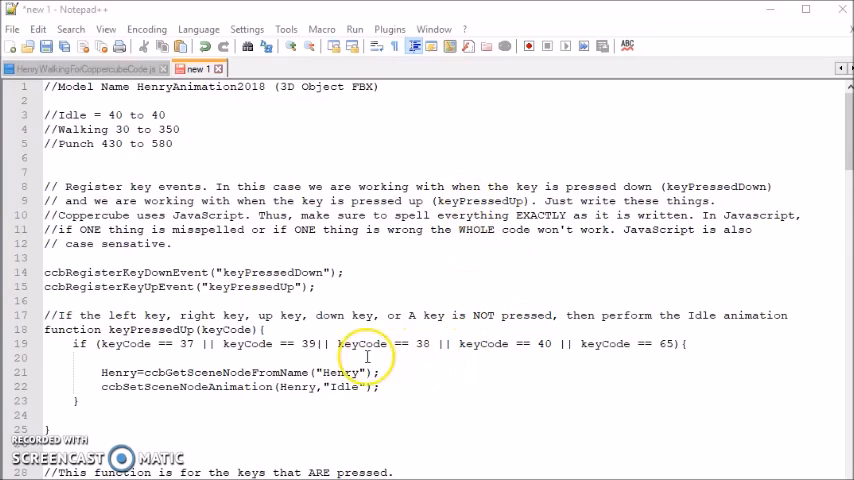
mouse_move(472, 388)
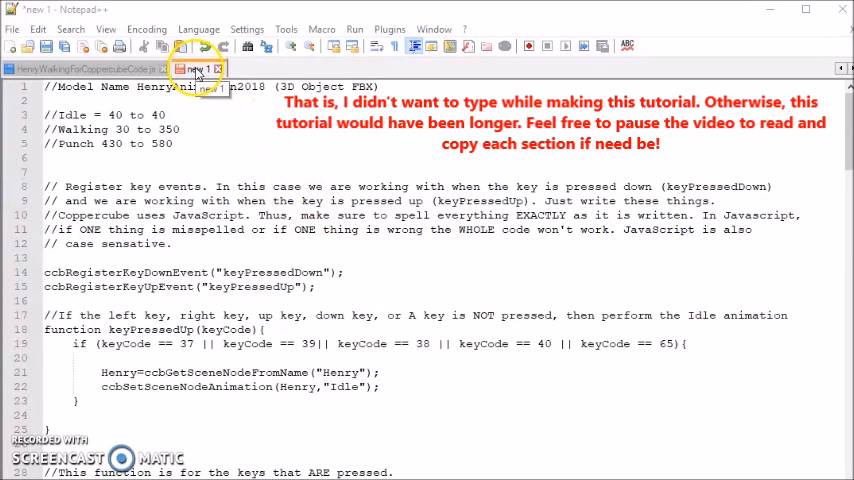
- Save the keyboard-control script as Test.js in the Coppercube Tutorial folder
click(12, 28)
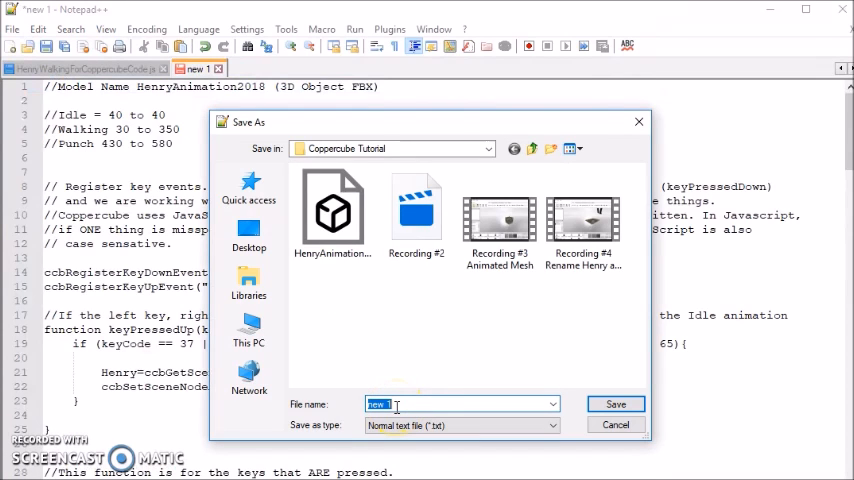
text(Test)
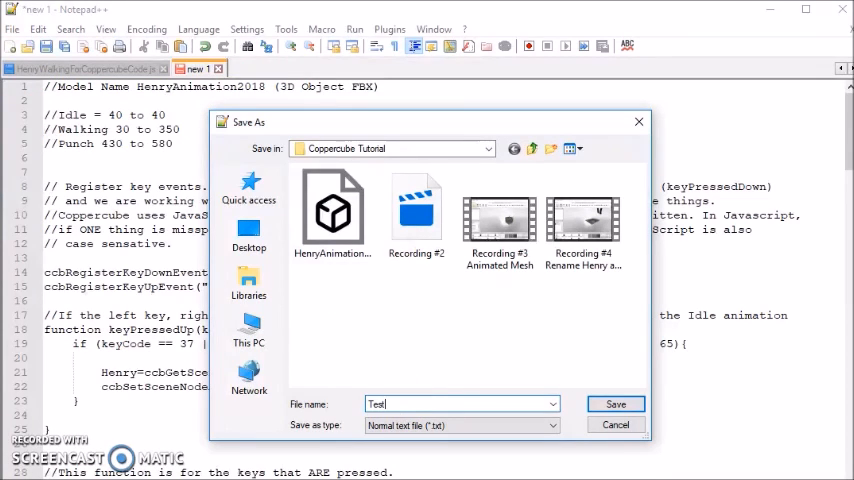
text(.js)
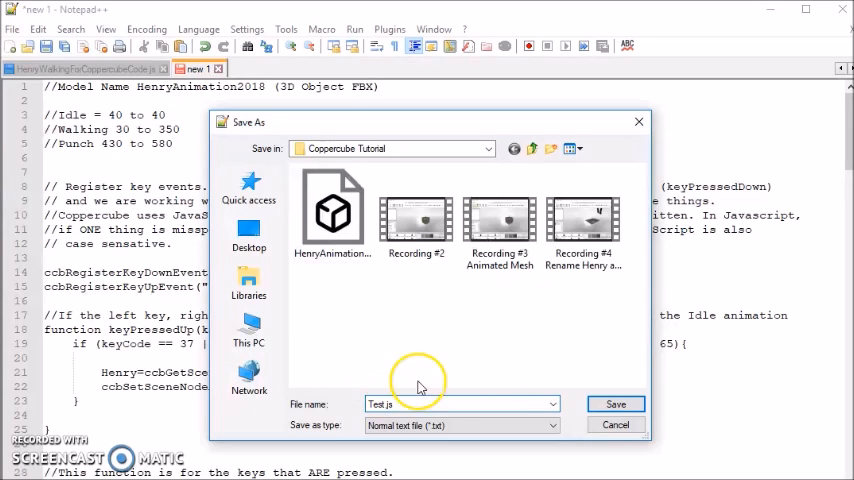
click(616, 404)
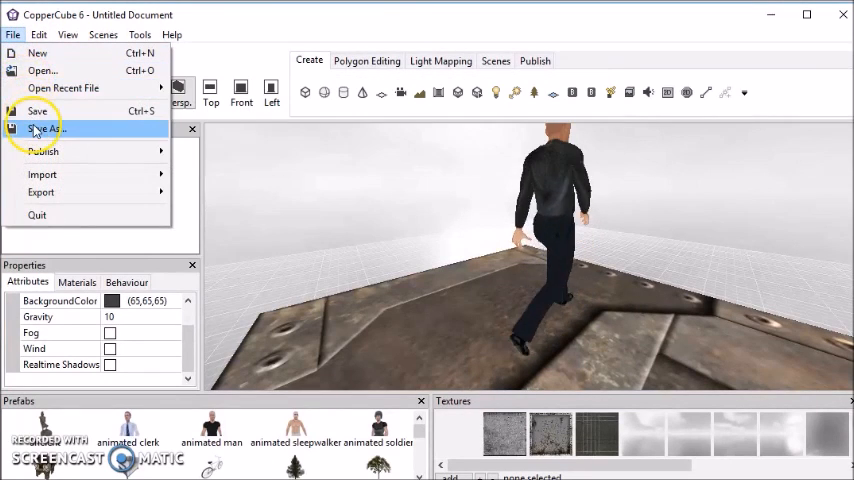
- Save the scene as Test in the Coppercube Tutorial folder
click(44, 128)
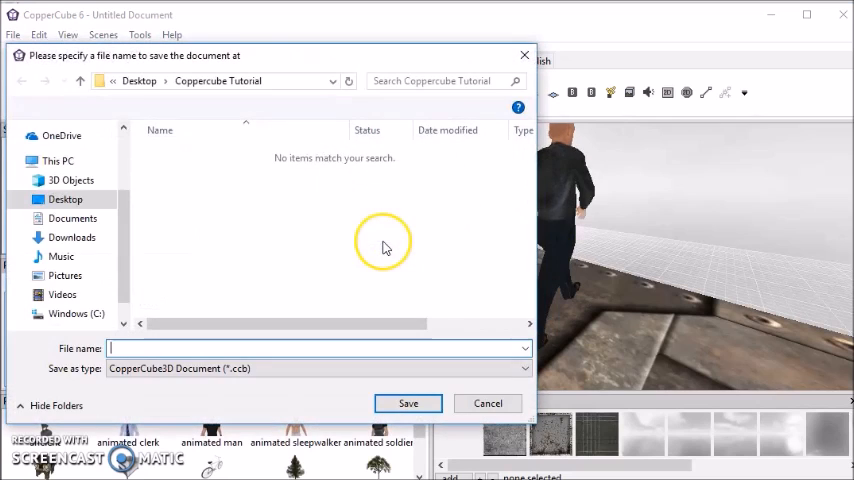
click(316, 348)
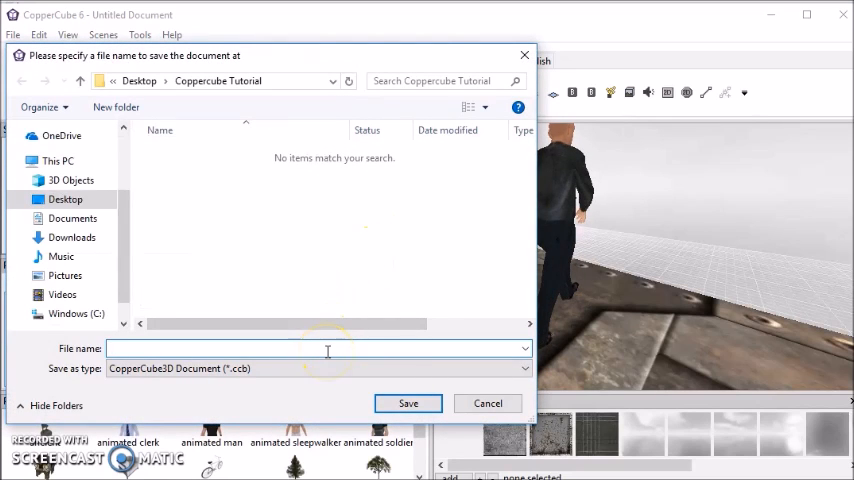
text(Test)
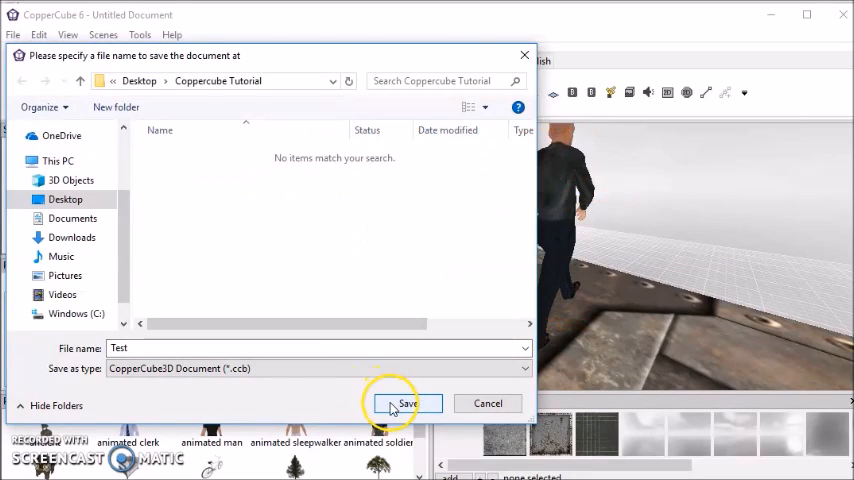
click(406, 404)
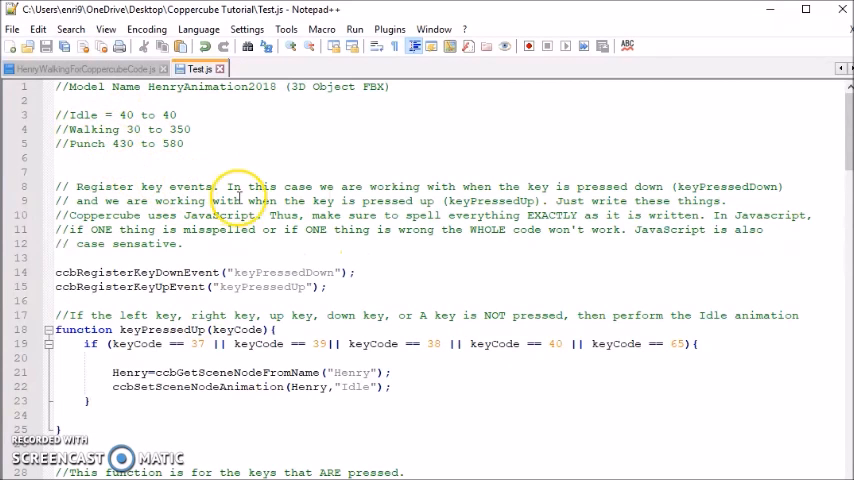
mouse_move(508, 356)
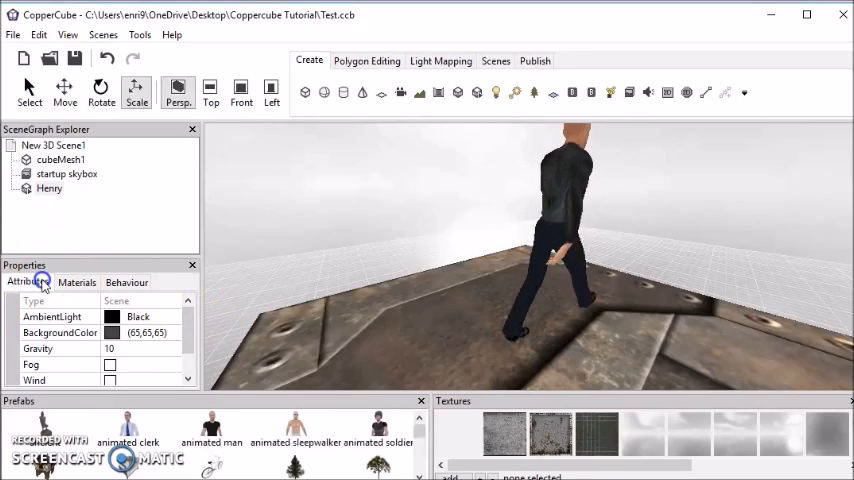
- Preview Henry's idle, Walking and Punch clips in the Animated Meshes Editor and note their frame ranges
click(48, 188)
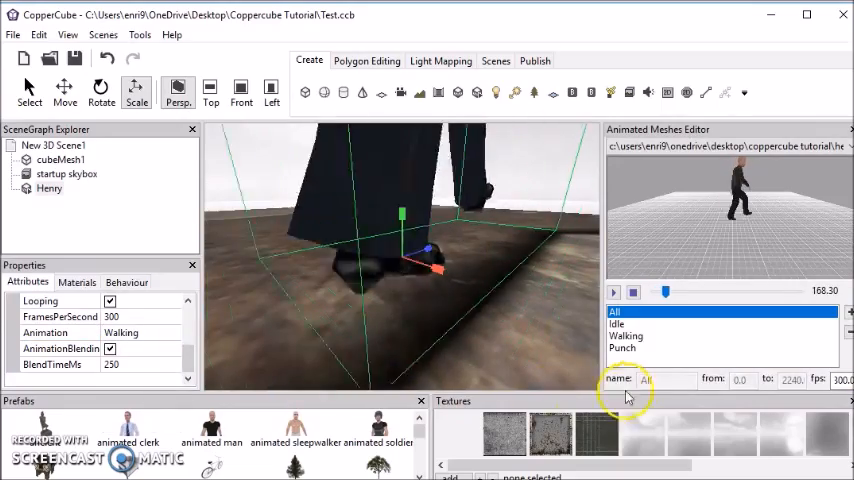
click(616, 324)
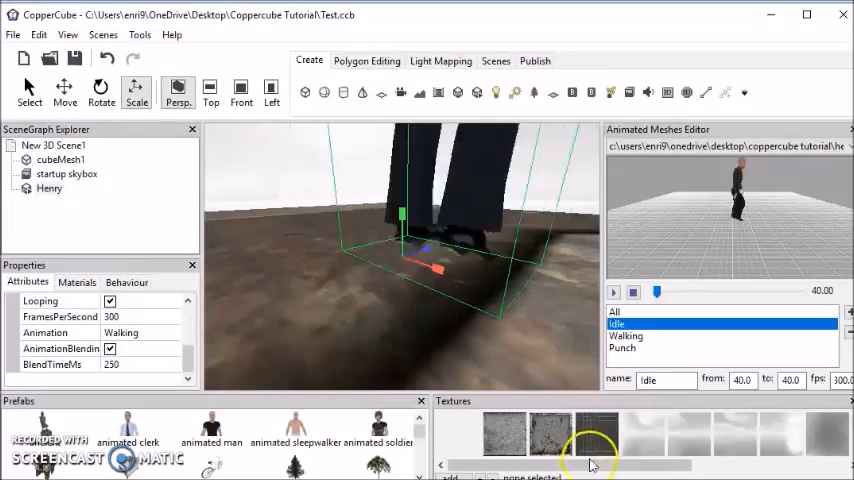
click(624, 336)
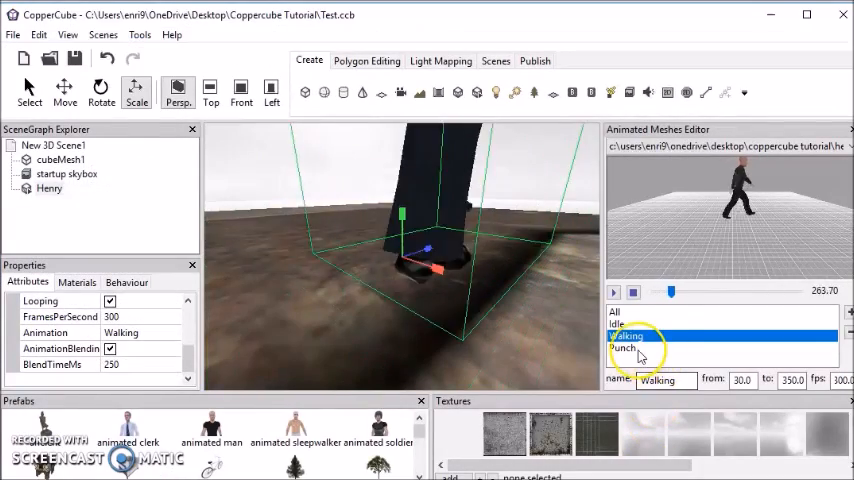
click(624, 348)
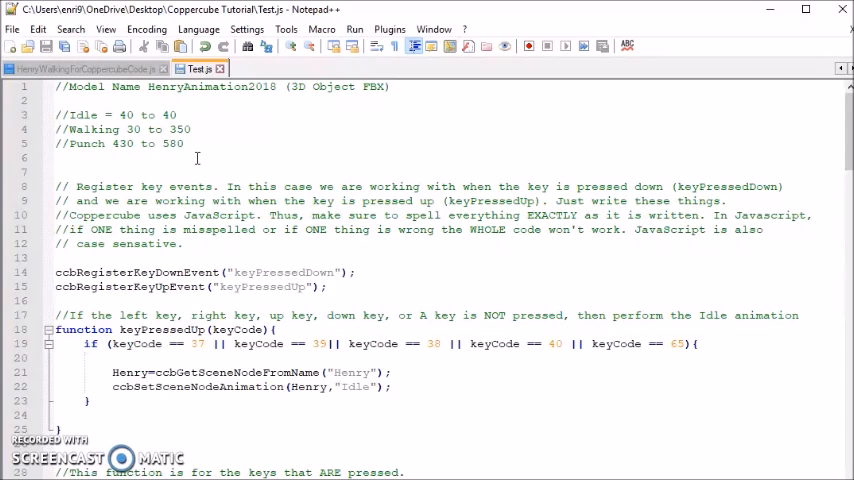
mouse_move(126, 272)
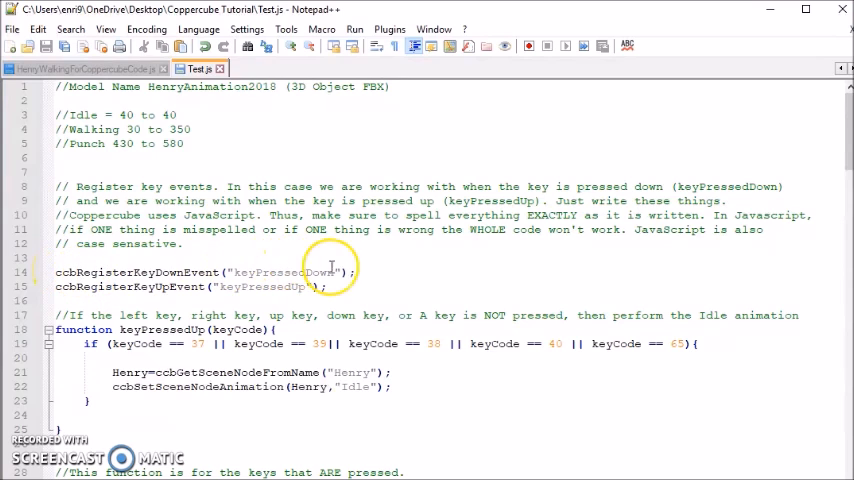
mouse_move(348, 288)
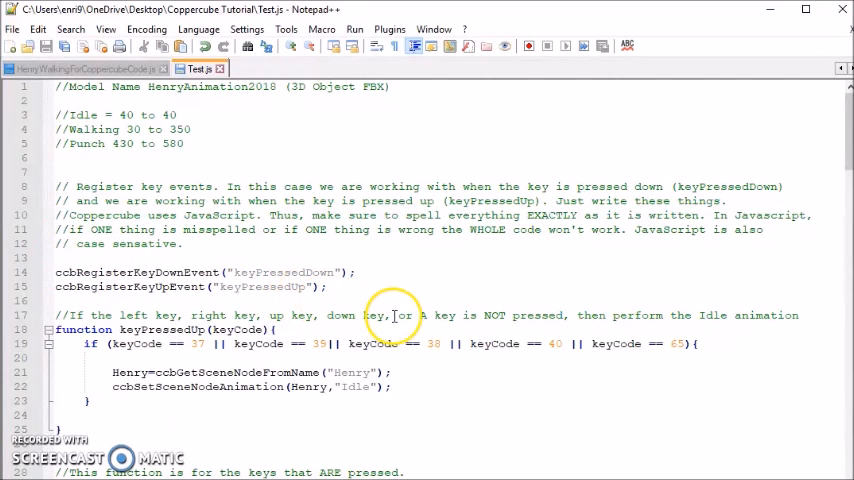
scroll(down, 3)
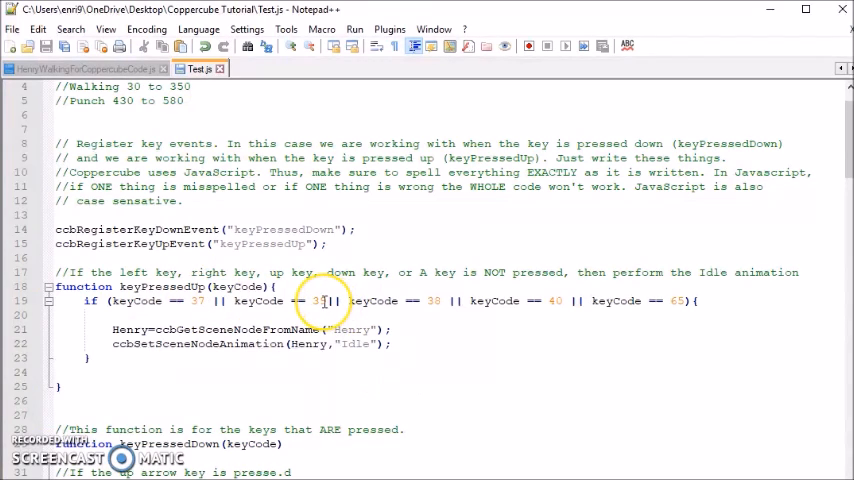
mouse_move(438, 300)
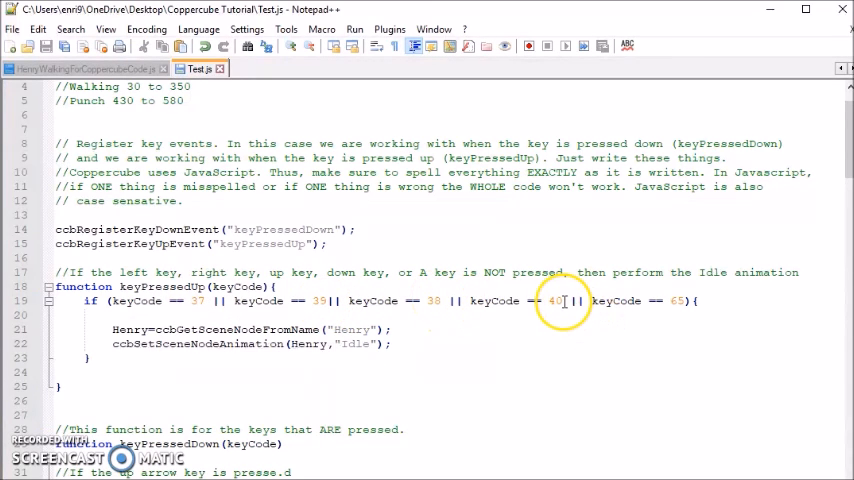
mouse_move(684, 300)
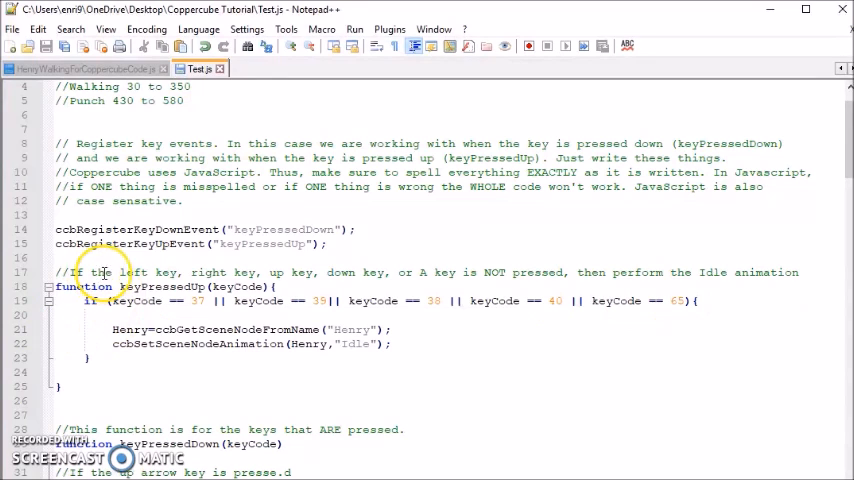
mouse_move(338, 268)
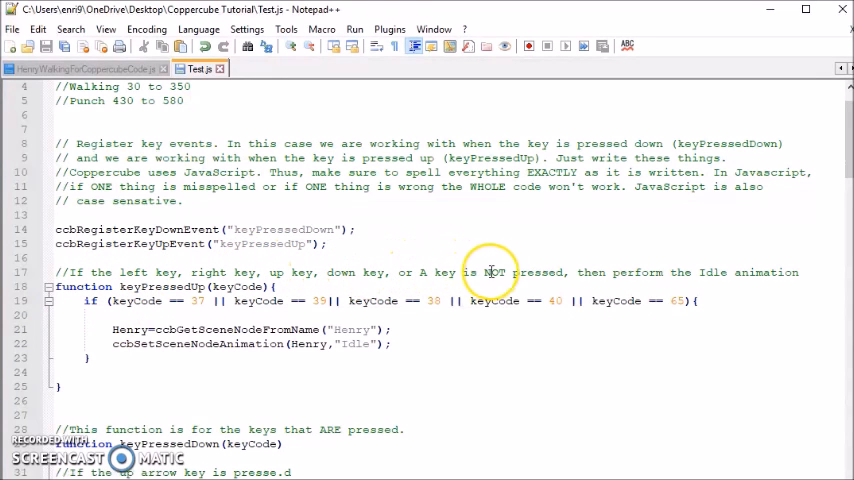
mouse_move(538, 260)
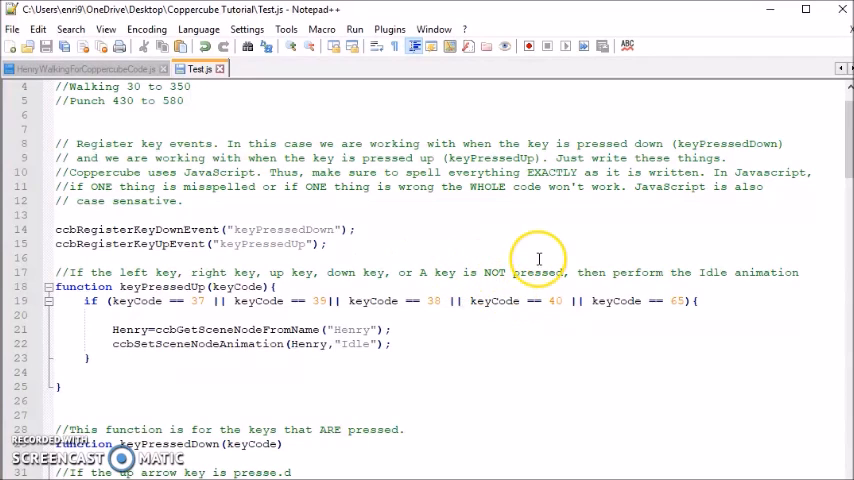
mouse_move(636, 272)
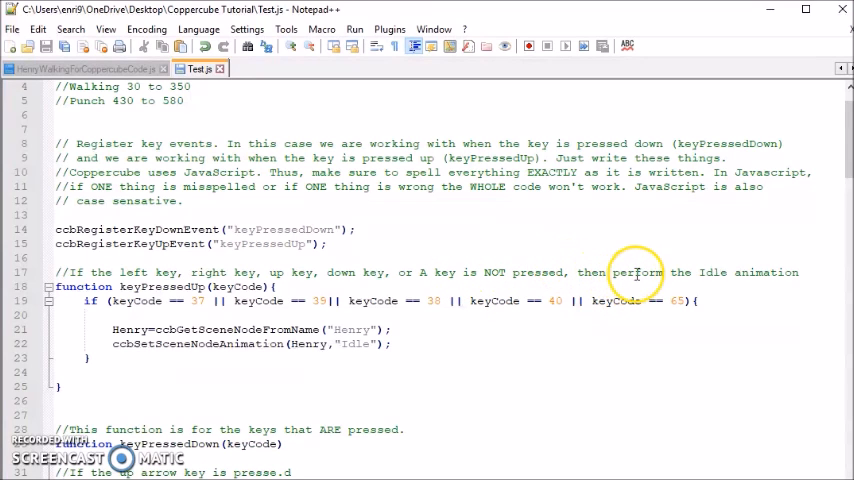
mouse_move(600, 320)
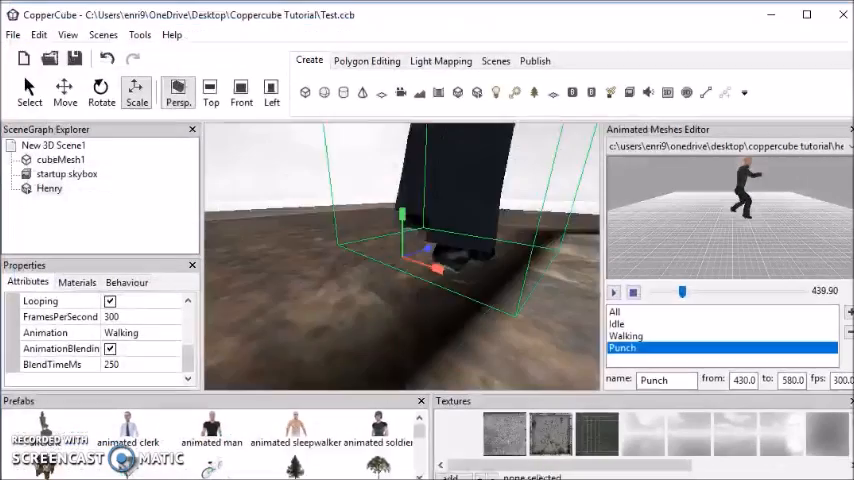
- Preview Henry's Punch clip, frames 430 to 580, in the Animated Meshes Editor
click(48, 188)
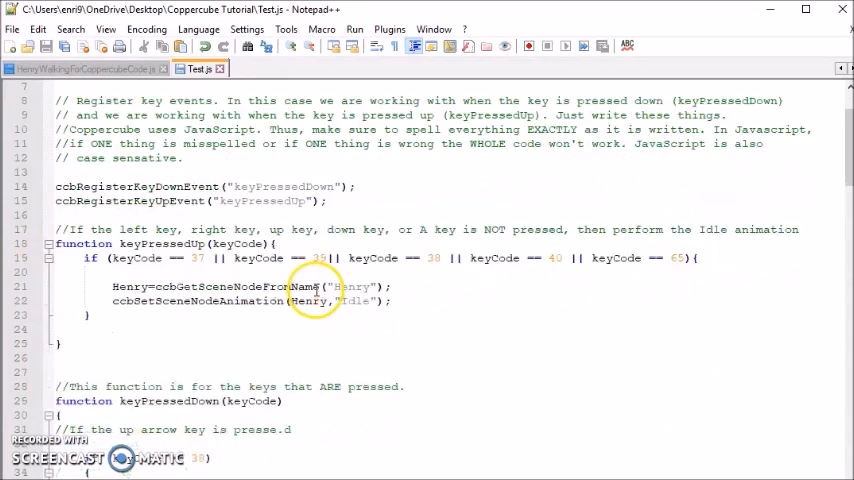
scroll(down, 3)
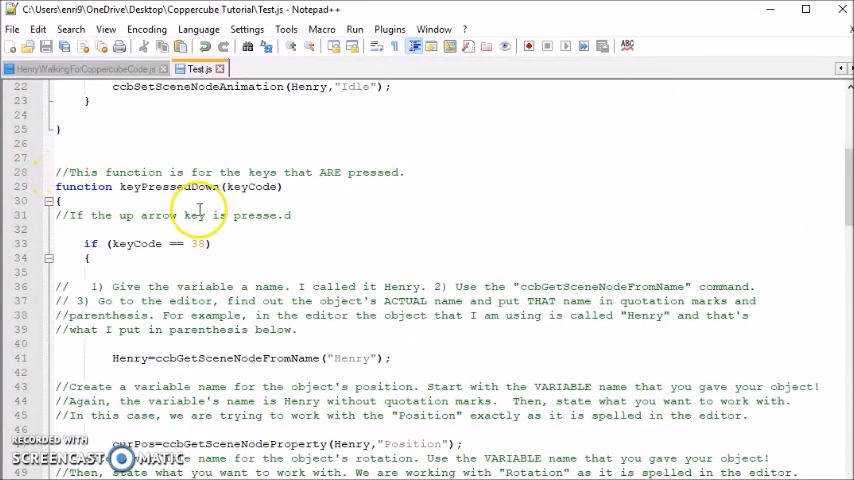
mouse_move(336, 436)
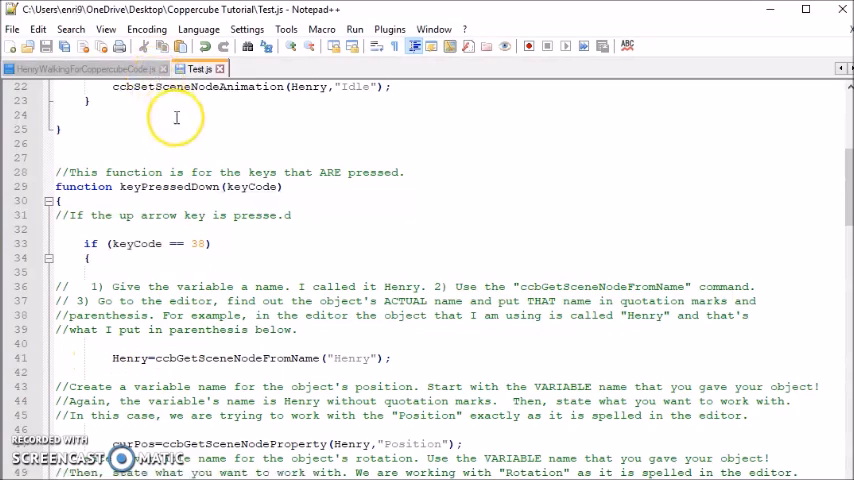
scroll(up, 3)
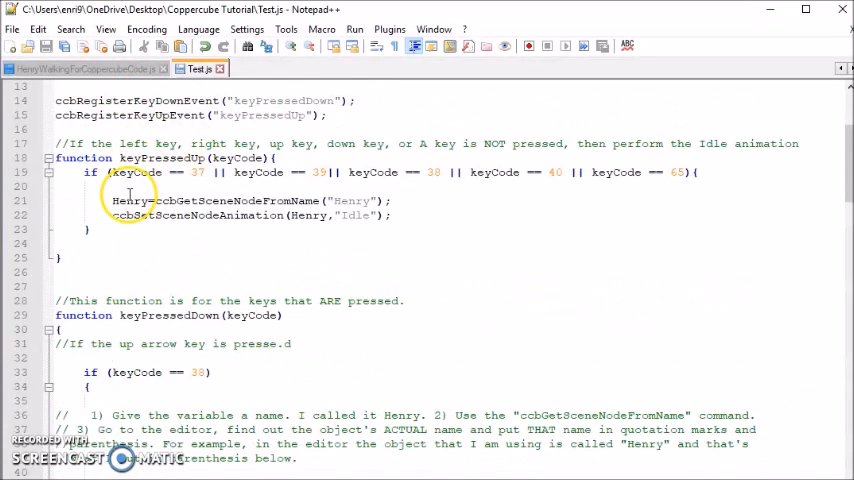
scroll(down, 3)
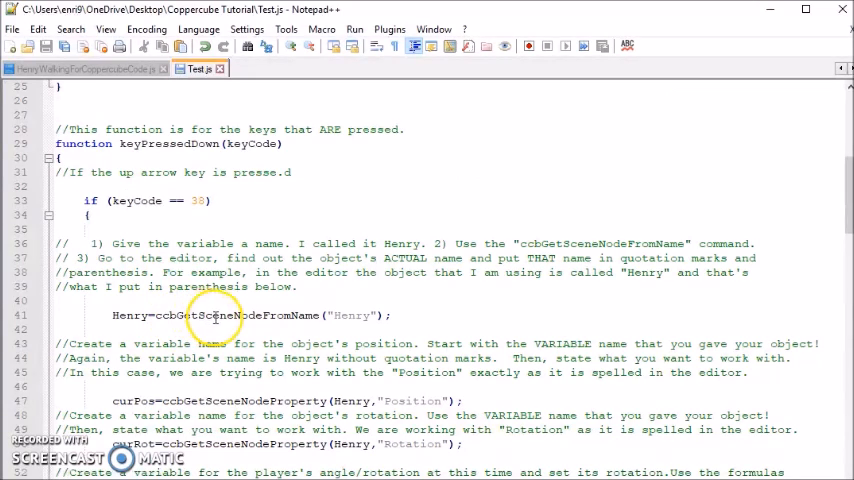
scroll(up, 3)
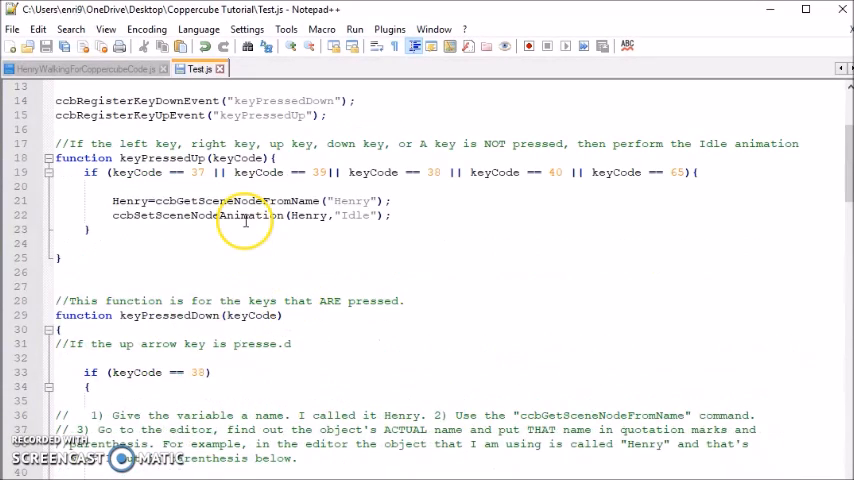
scroll(down, 3)
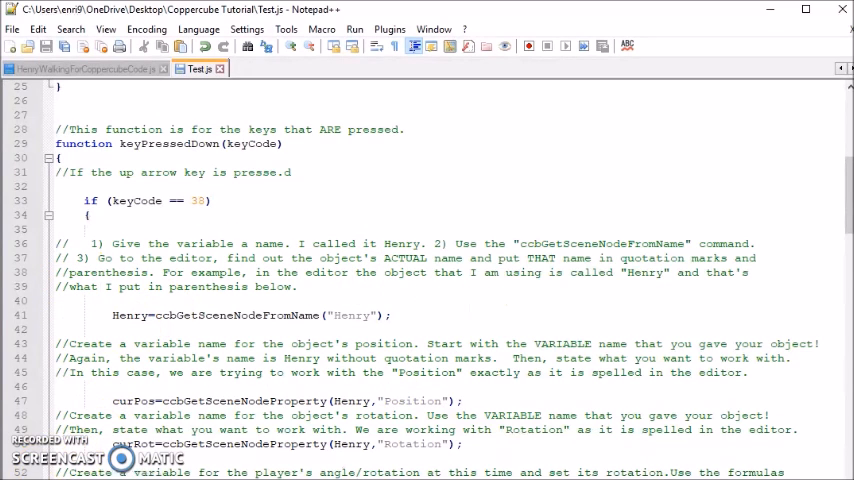
scroll(down, 3)
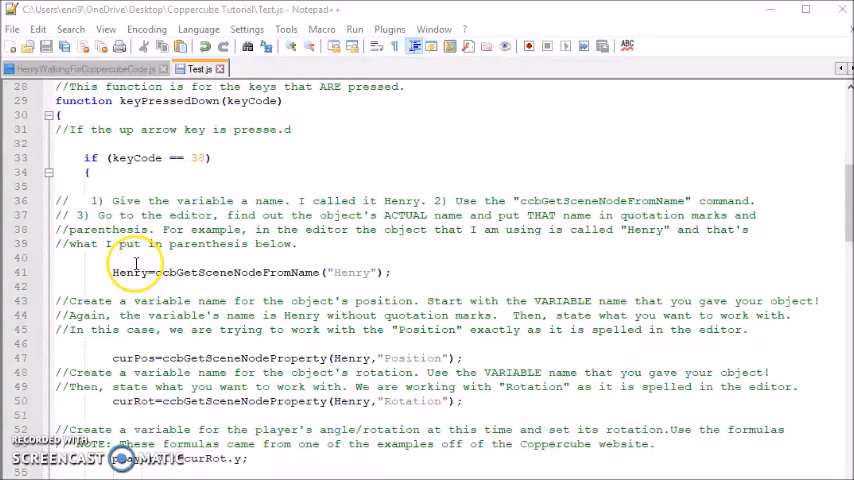
mouse_move(210, 228)
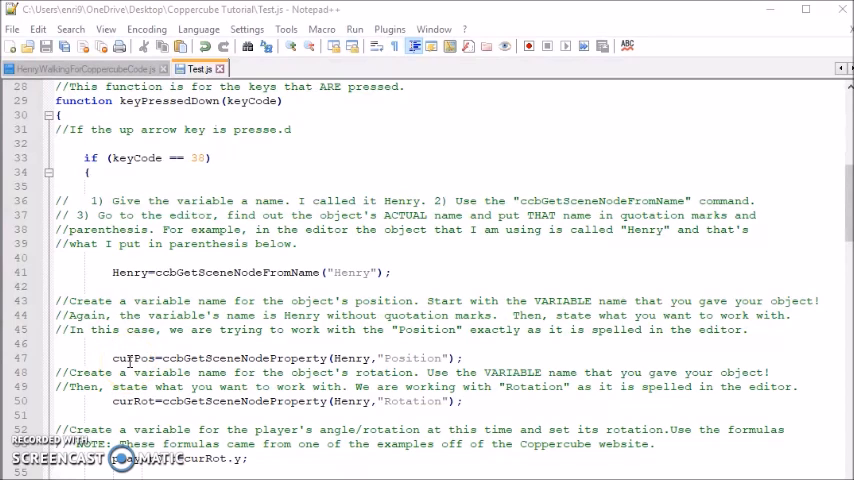
mouse_move(144, 342)
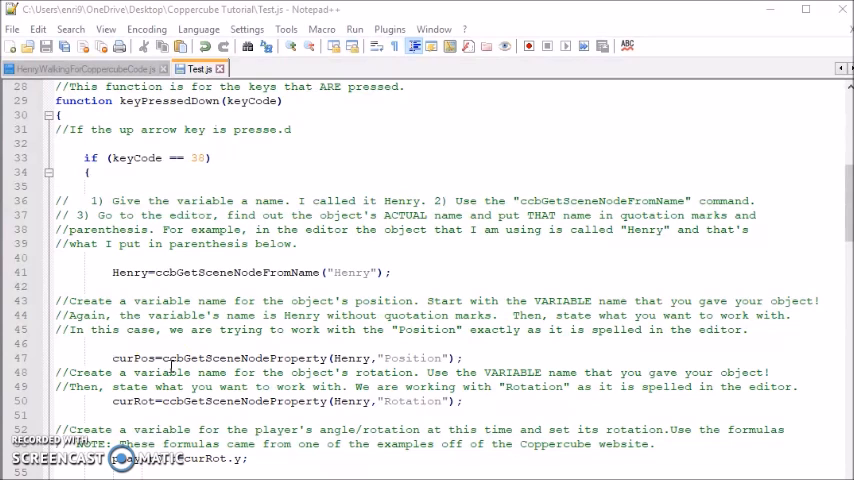
double_click(204, 358)
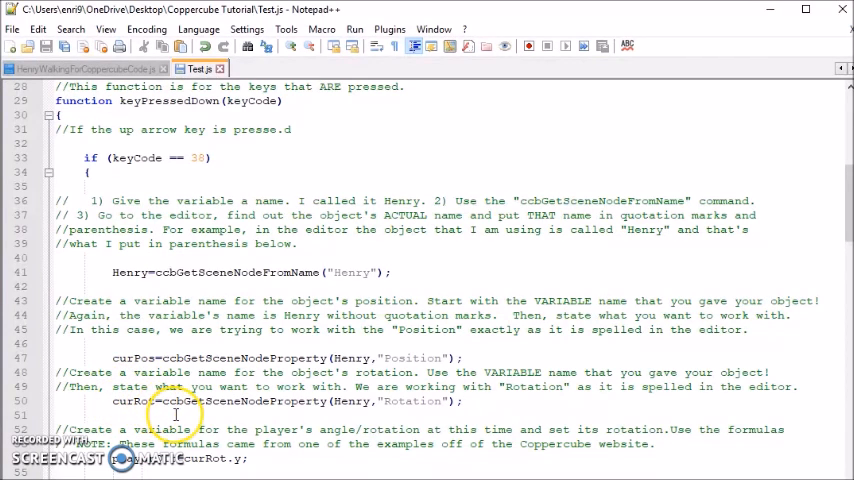
mouse_move(240, 400)
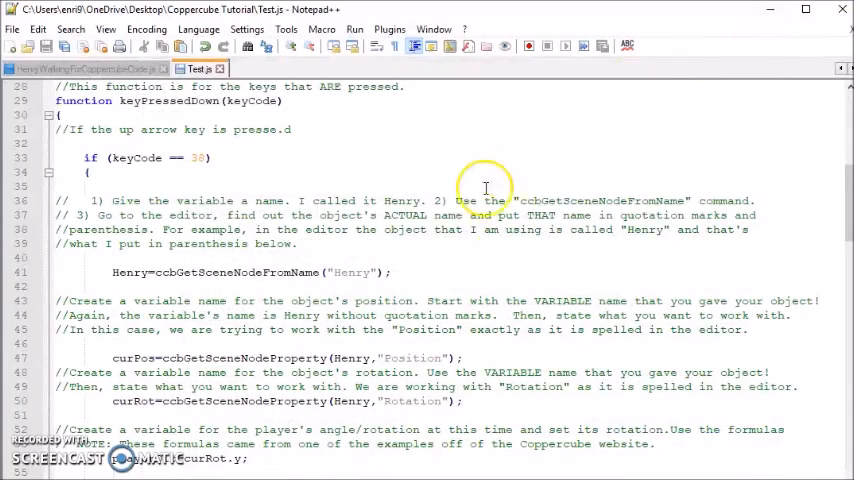
scroll(down, 3)
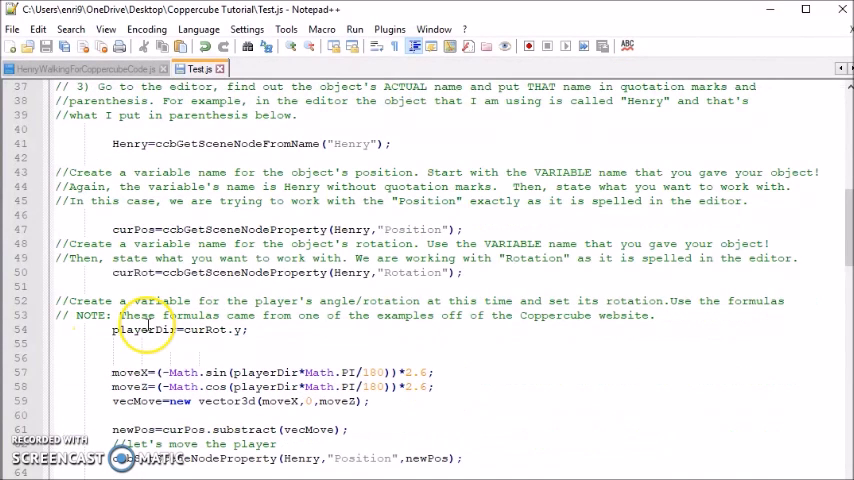
mouse_move(296, 308)
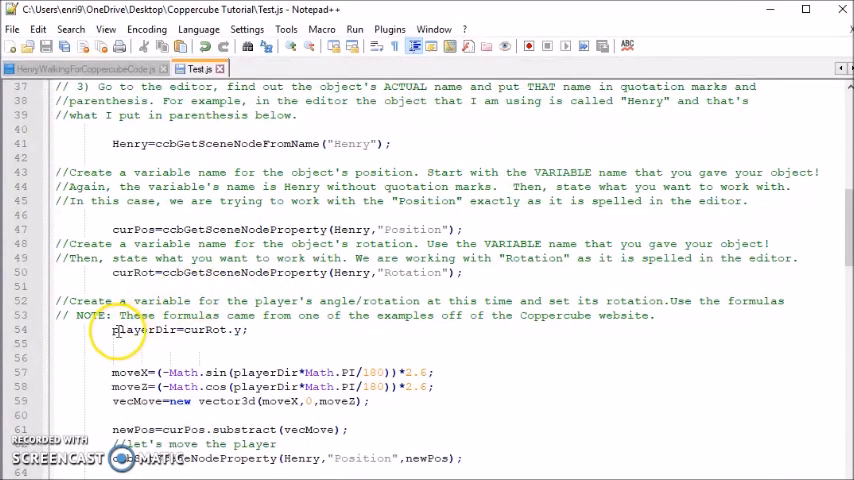
mouse_move(356, 304)
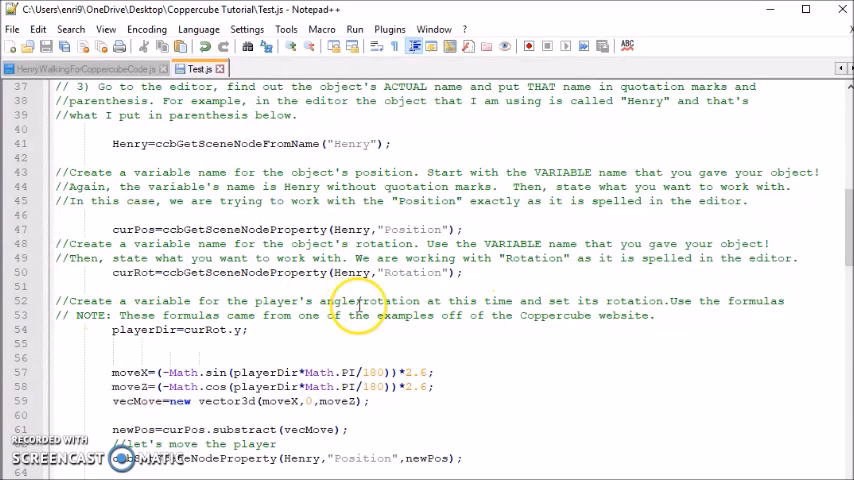
mouse_move(474, 318)
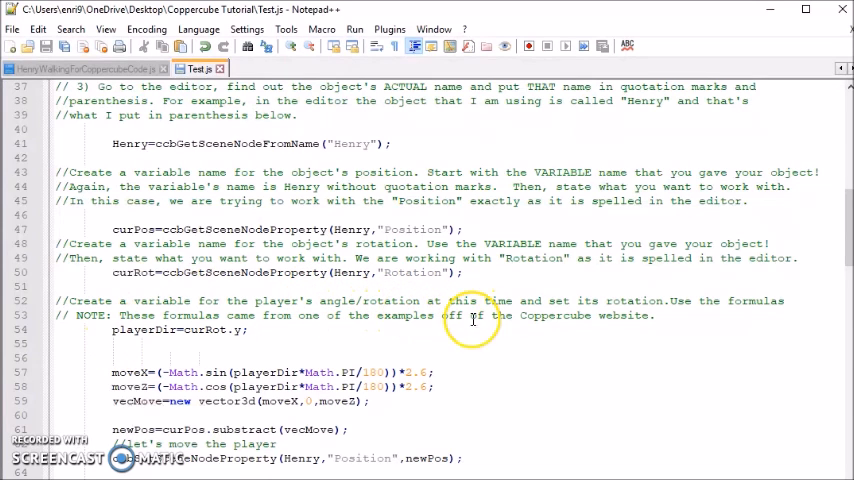
scroll(down, 3)
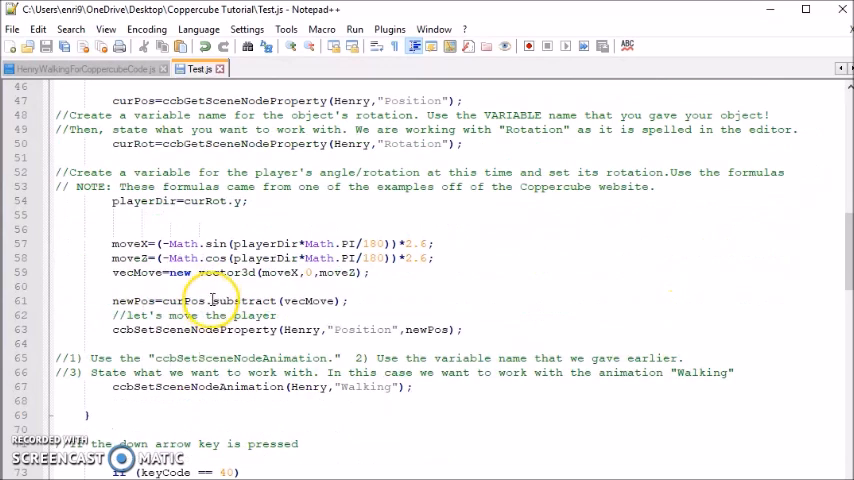
mouse_move(550, 310)
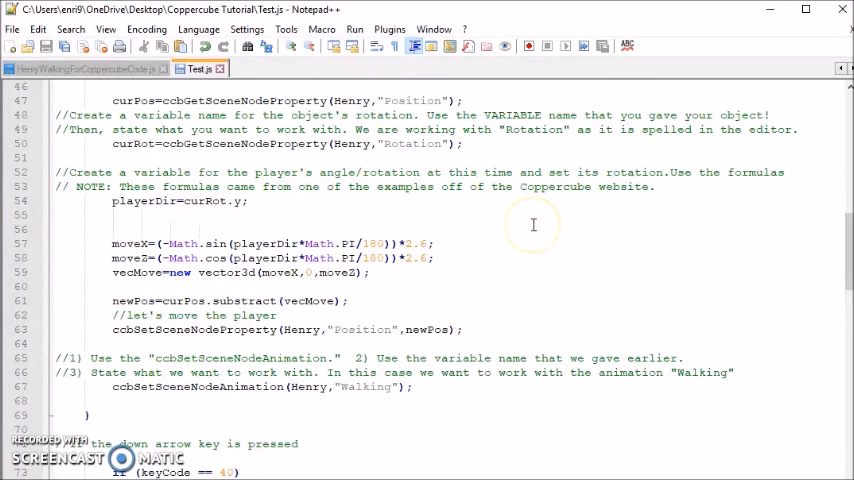
mouse_move(420, 168)
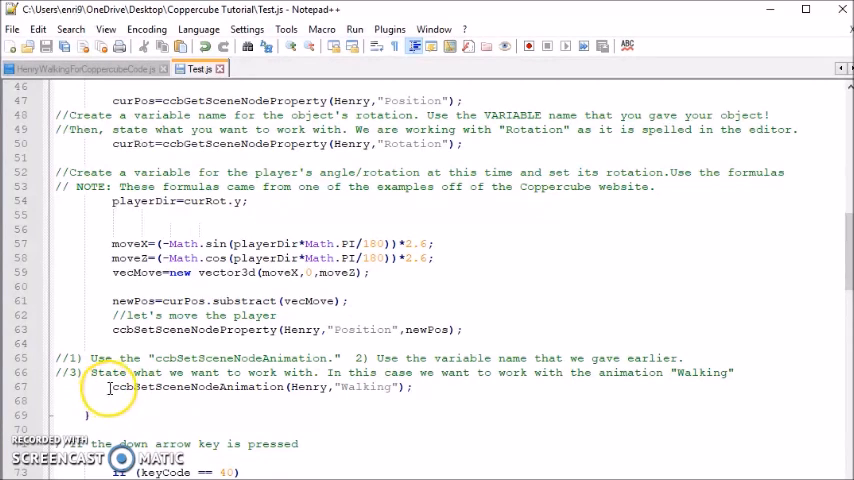
mouse_move(216, 392)
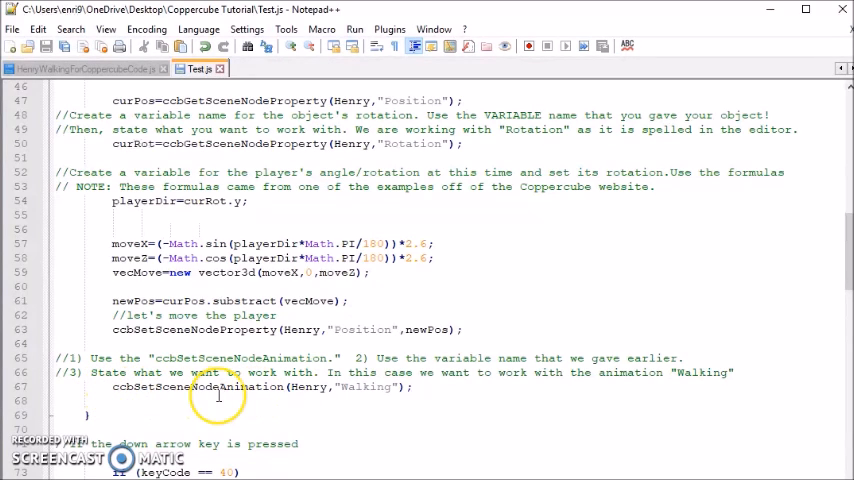
mouse_move(140, 396)
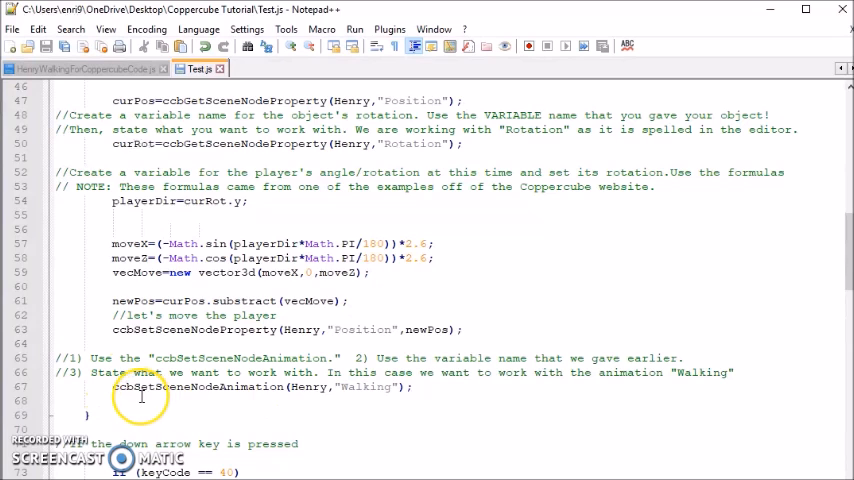
mouse_move(202, 388)
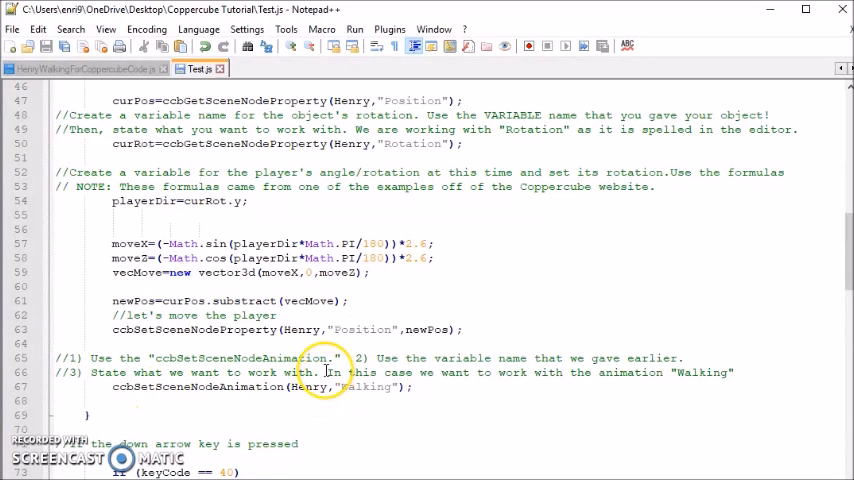
mouse_move(320, 404)
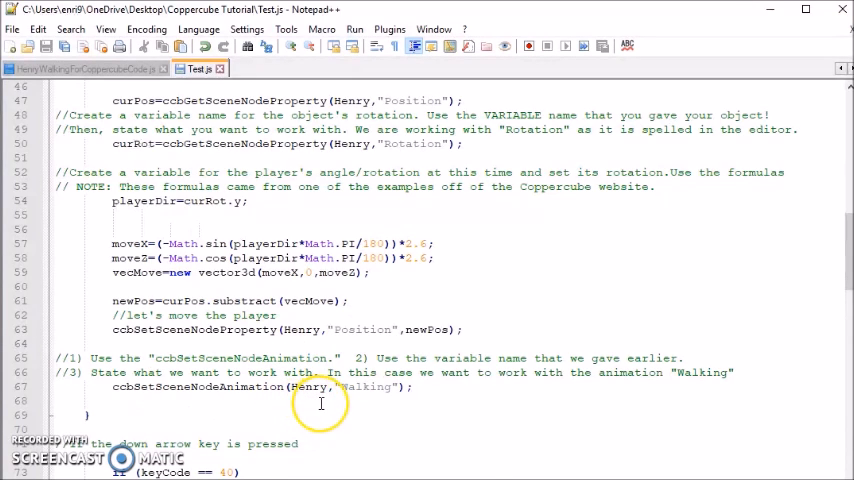
mouse_move(304, 390)
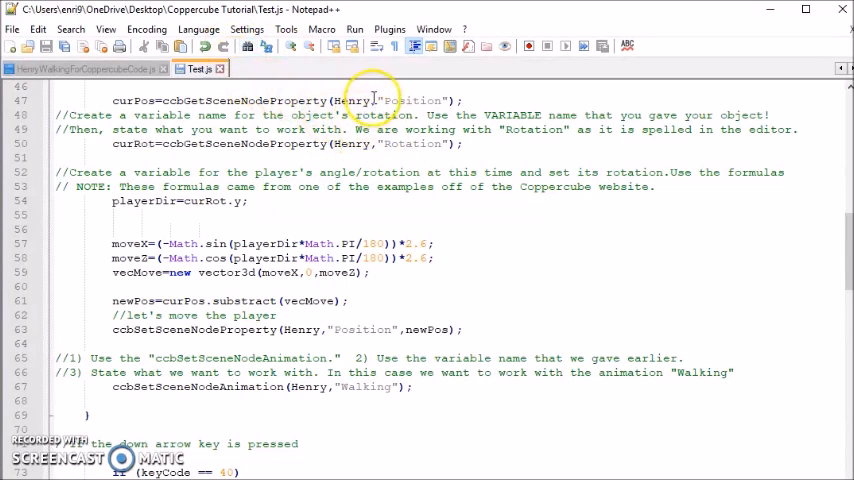
mouse_move(318, 408)
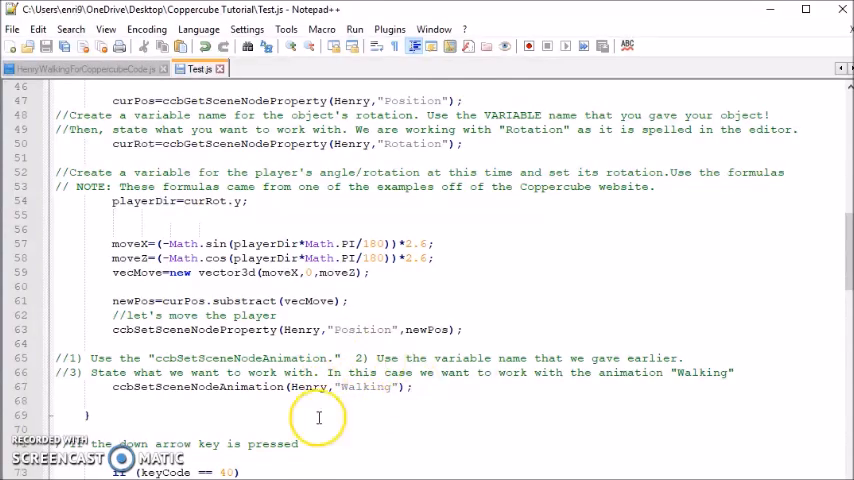
scroll(up, 3)
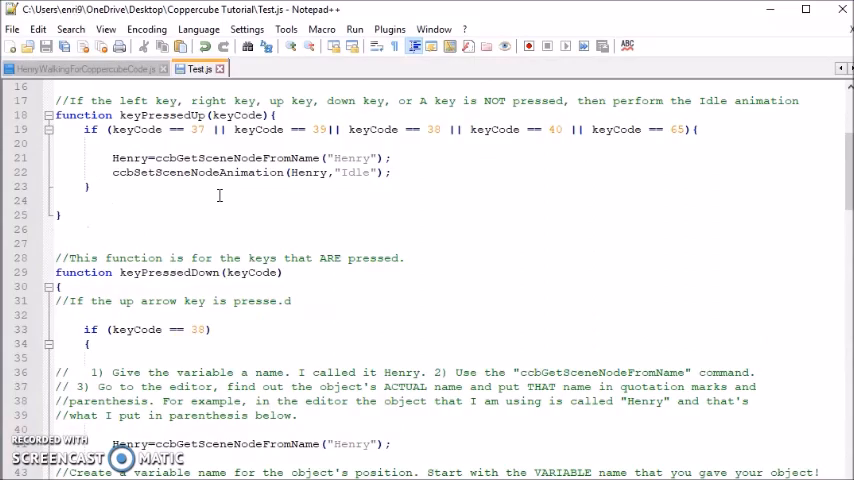
scroll(down, 3)
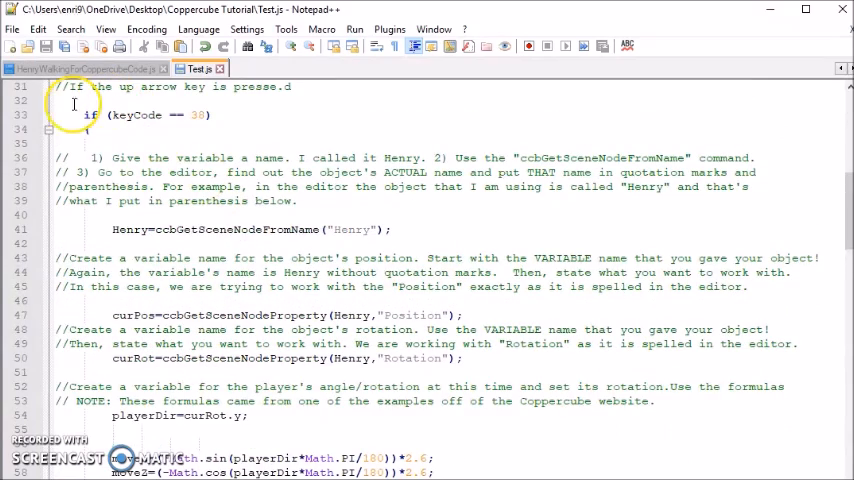
scroll(down, 3)
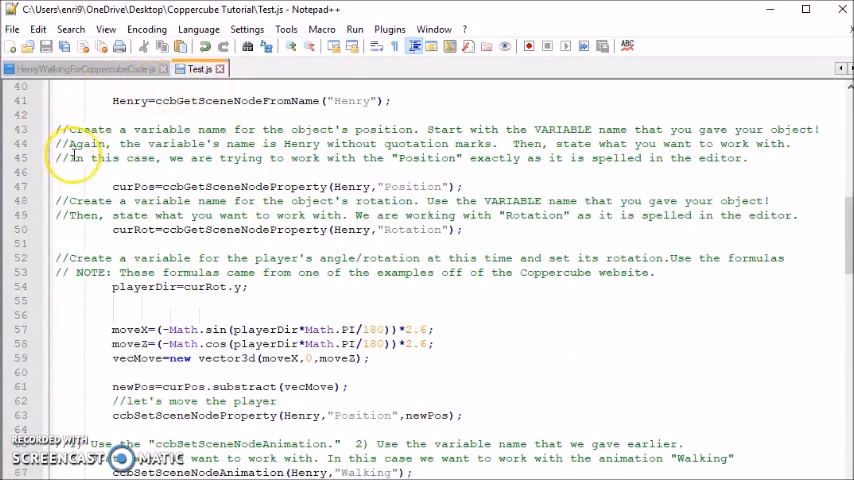
mouse_move(504, 268)
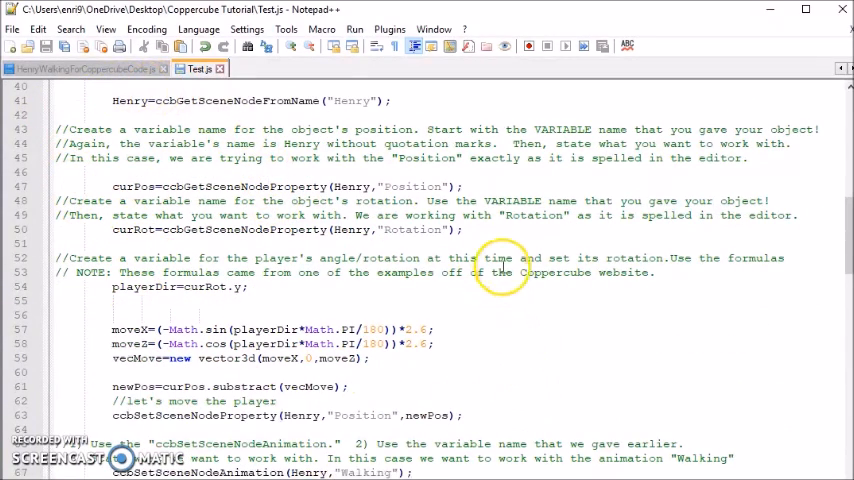
scroll(down, 3)
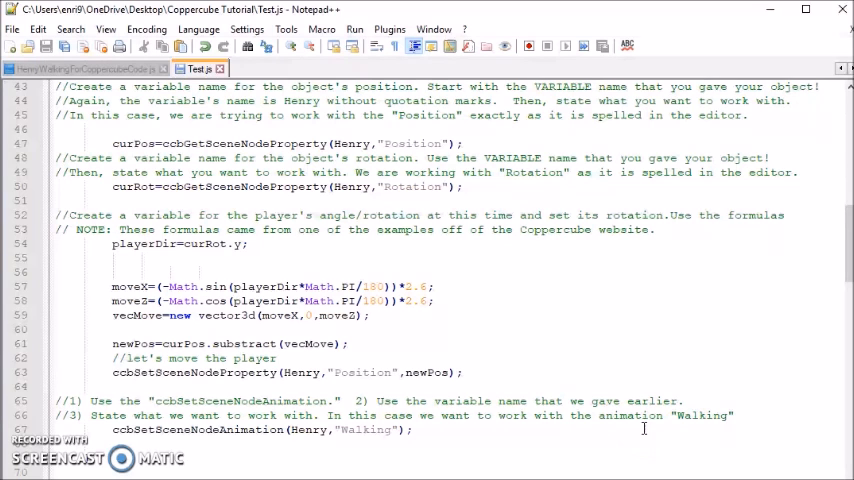
mouse_move(556, 352)
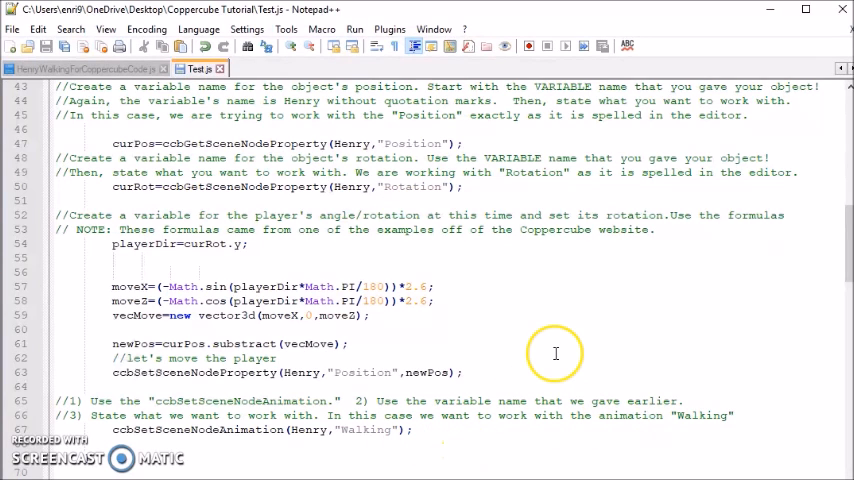
scroll(down, 3)
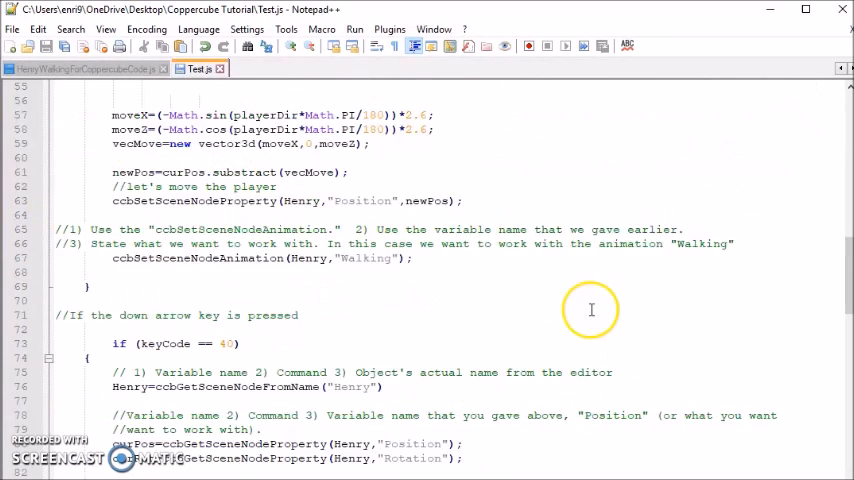
scroll(down, 3)
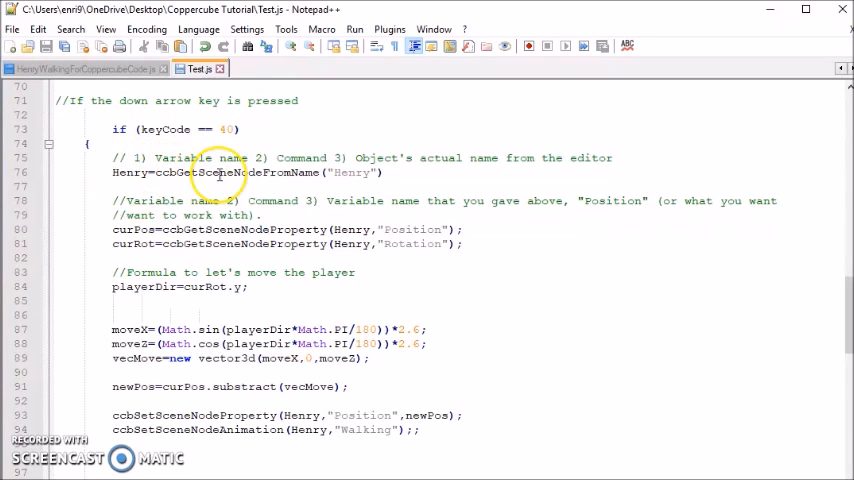
mouse_move(424, 158)
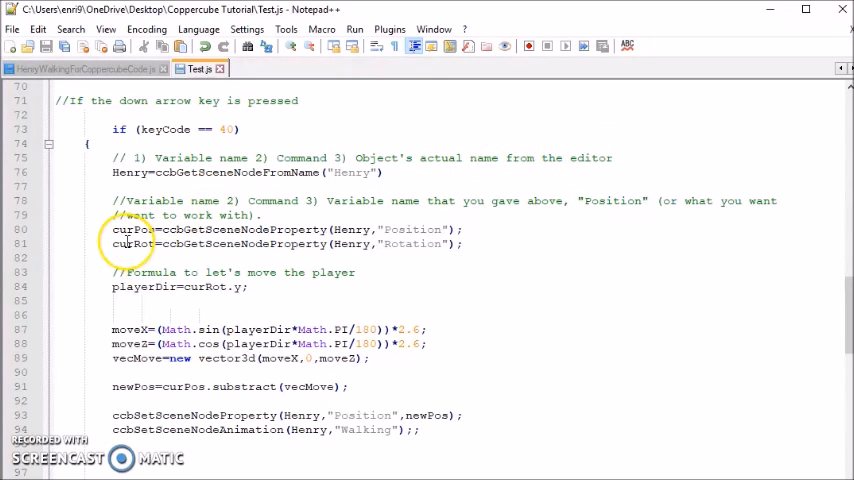
mouse_move(432, 262)
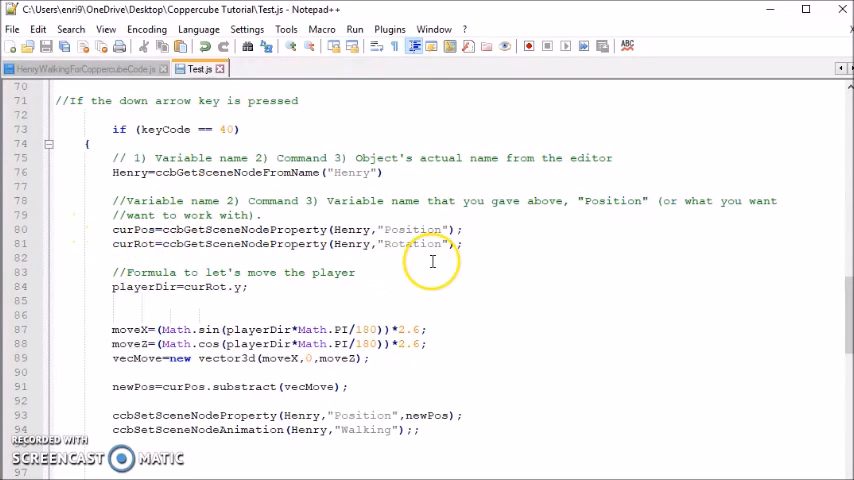
mouse_move(260, 200)
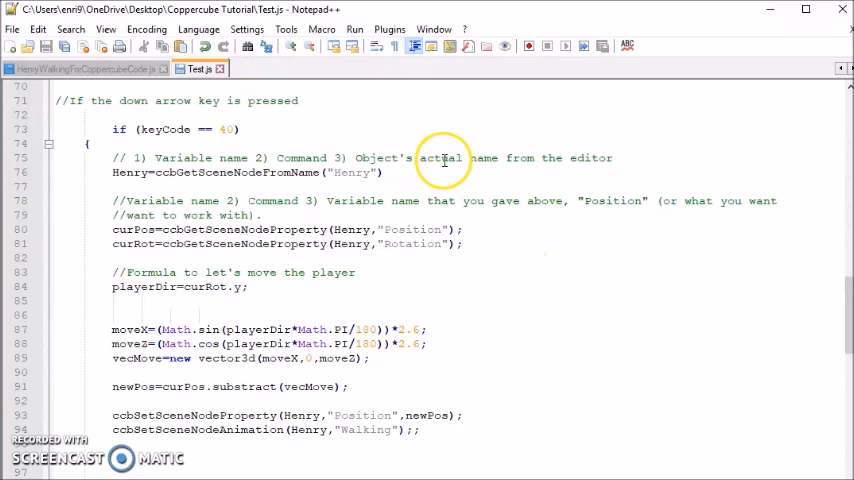
mouse_move(754, 236)
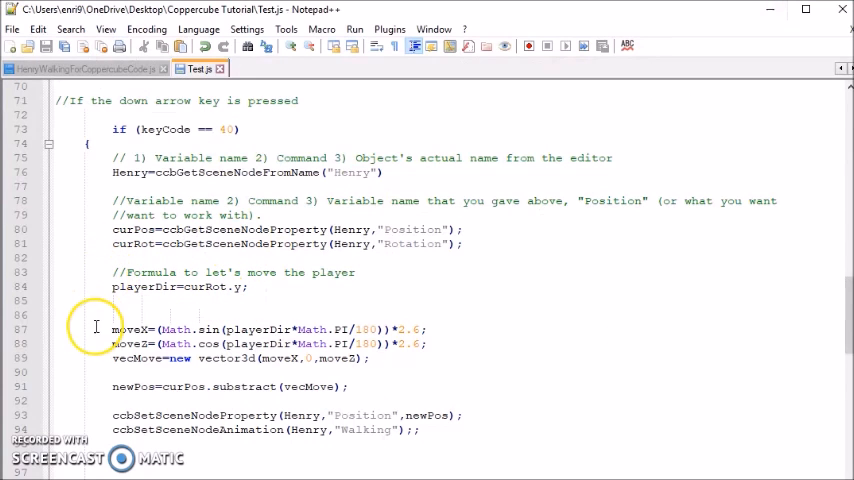
mouse_move(444, 404)
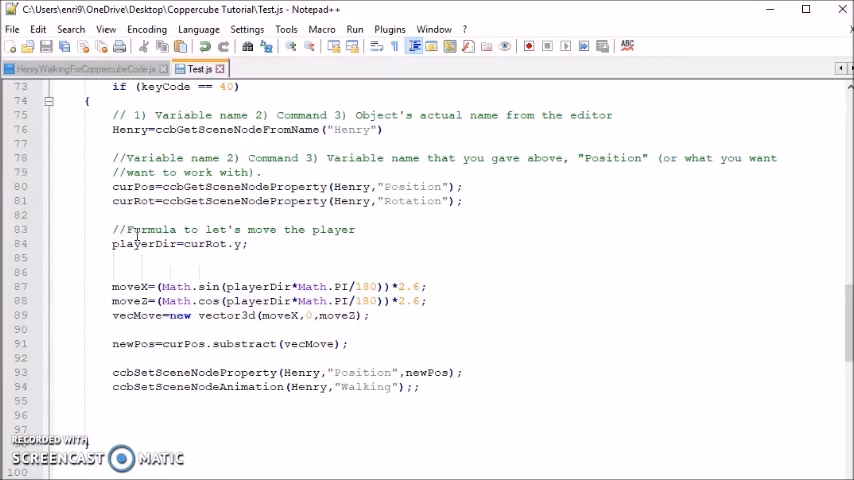
scroll(down, 3)
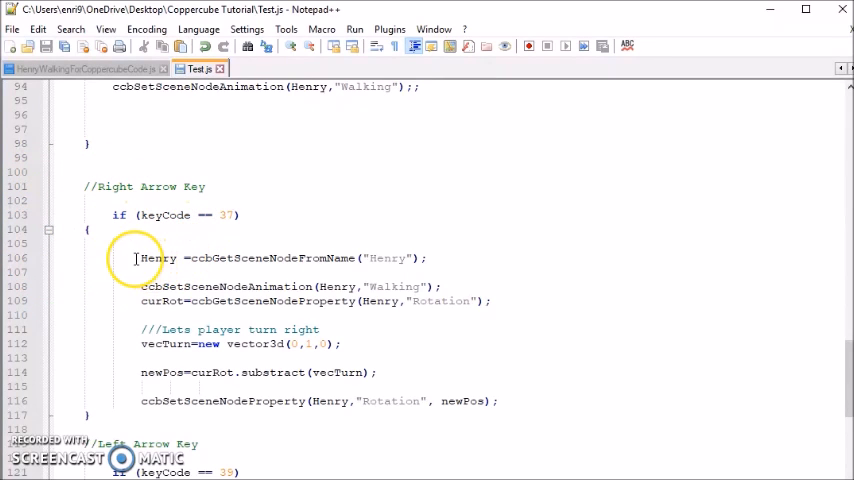
mouse_move(156, 244)
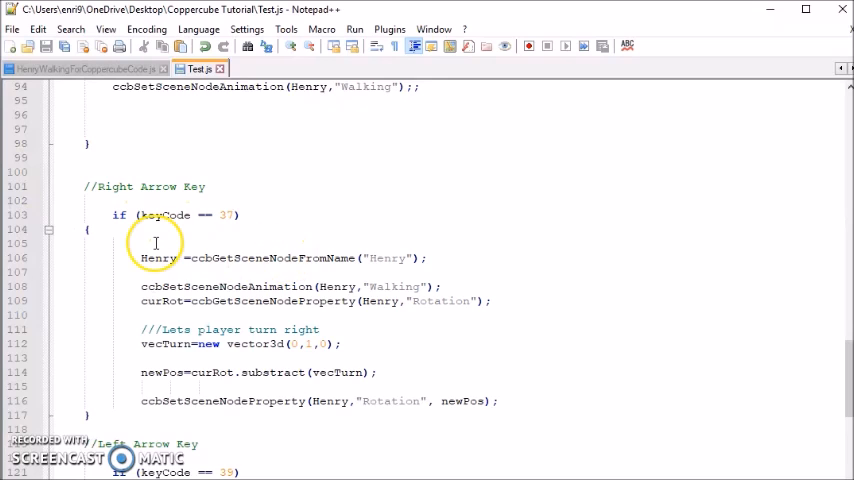
mouse_move(388, 272)
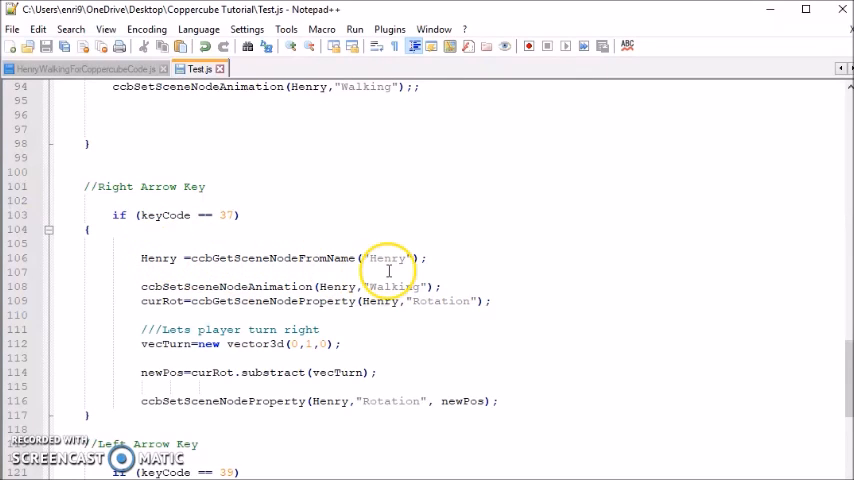
mouse_move(116, 316)
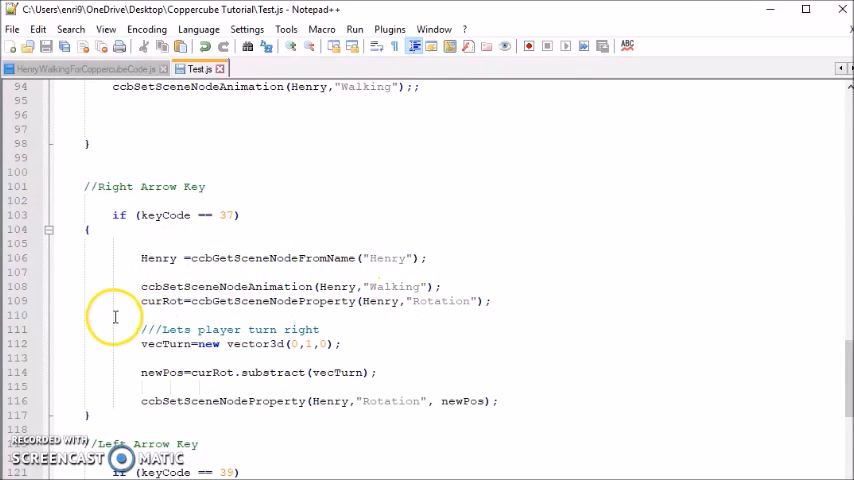
mouse_move(184, 310)
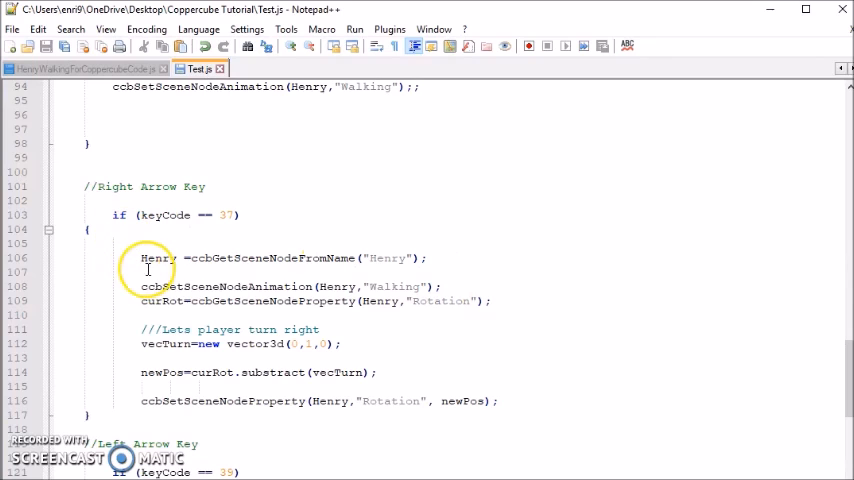
mouse_move(572, 292)
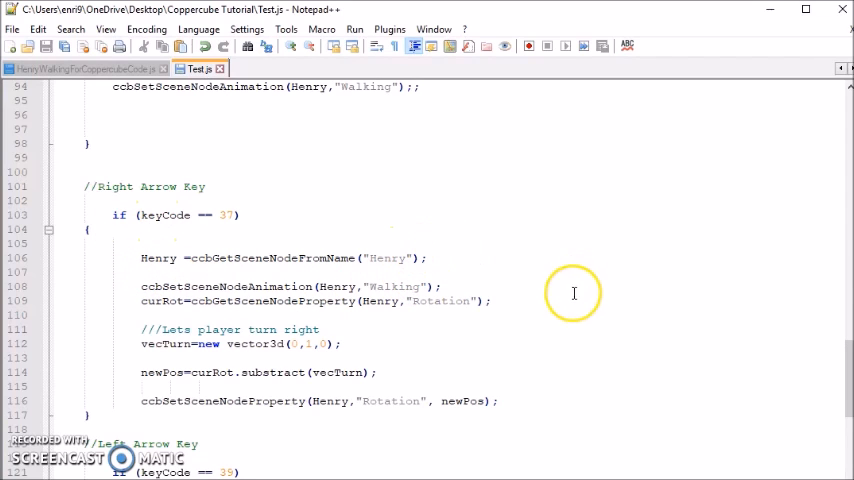
mouse_move(496, 284)
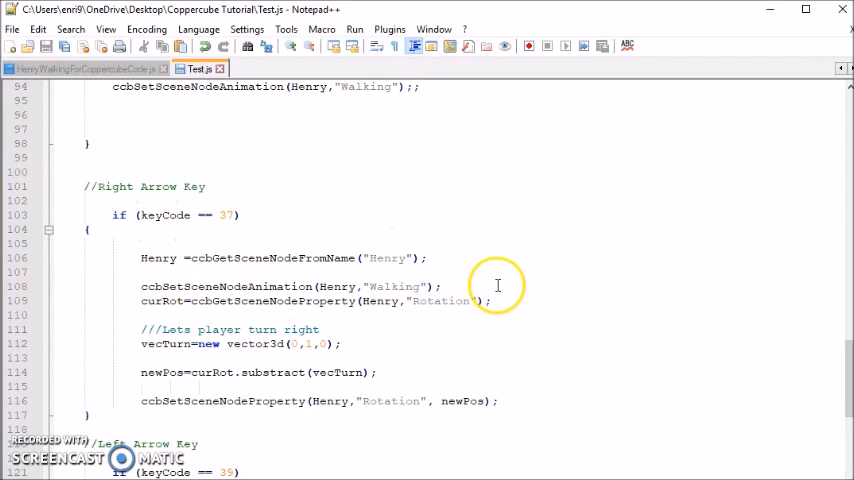
scroll(down, 3)
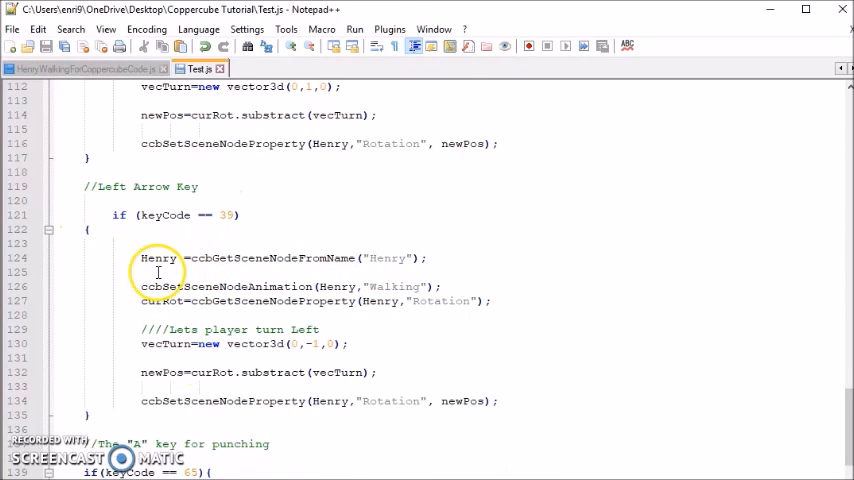
scroll(down, 3)
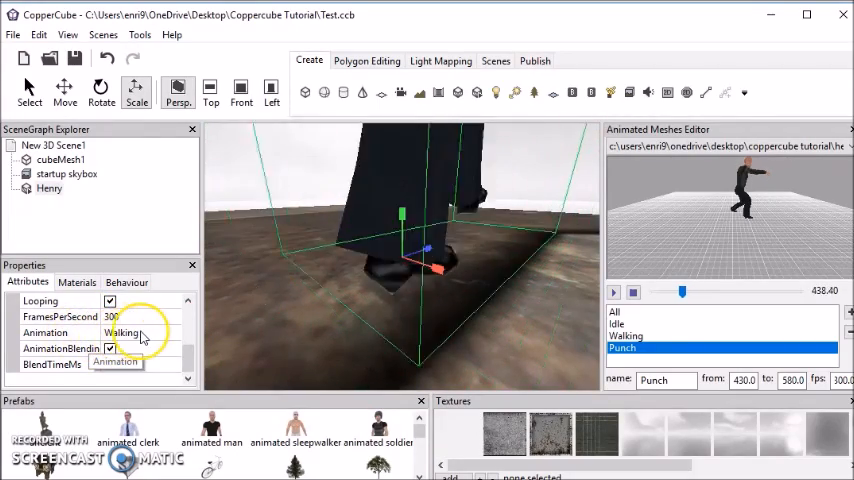
- Set Henry's Animation property to Walking
click(172, 332)
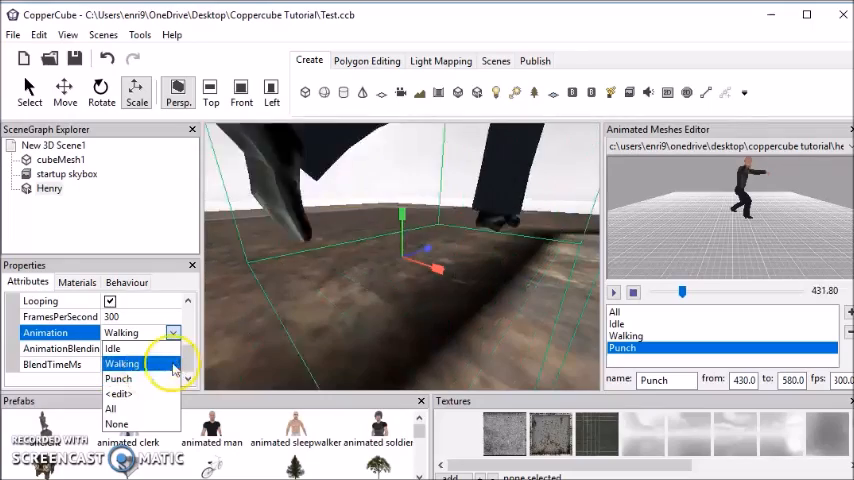
click(122, 364)
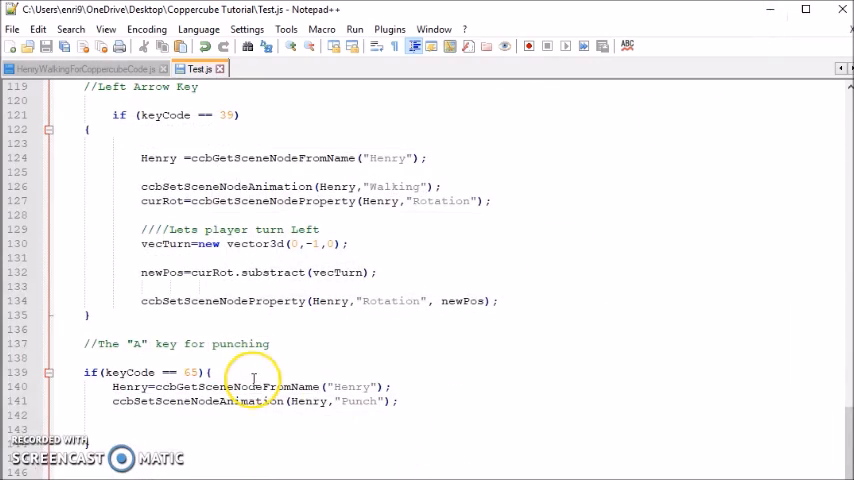
scroll(up, 3)
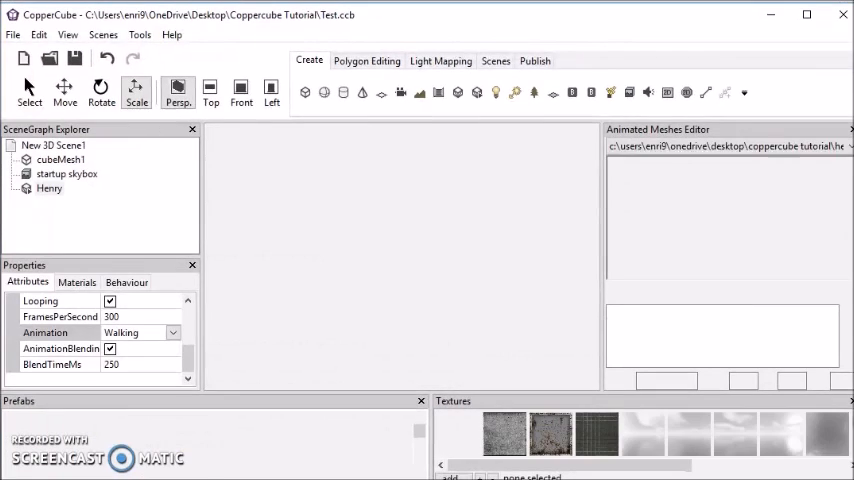
- Show the Insert submenu of objects that can be created in the scene
click(536, 60)
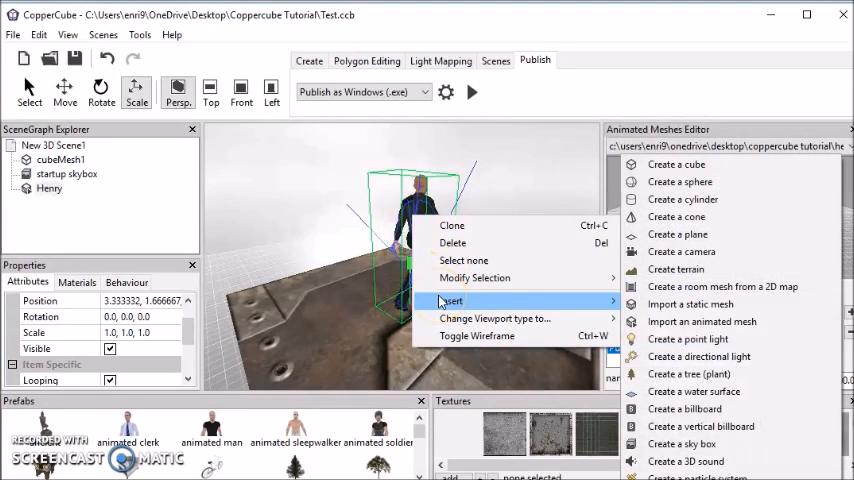
mouse_move(688, 338)
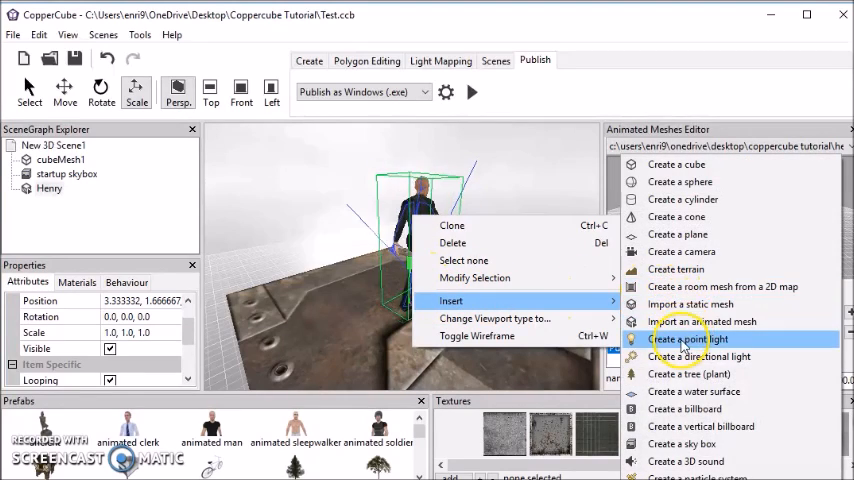
- Create Camera1 as a Third Person Camera following Henry, making it the active camera
click(680, 252)
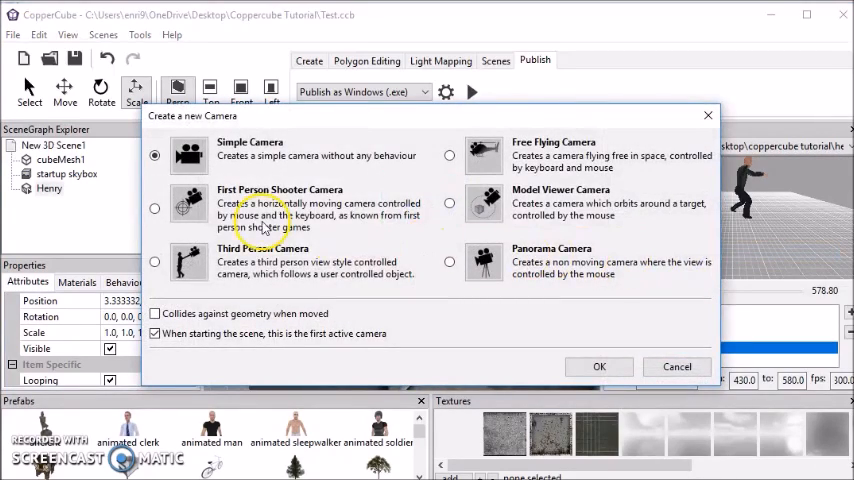
click(156, 260)
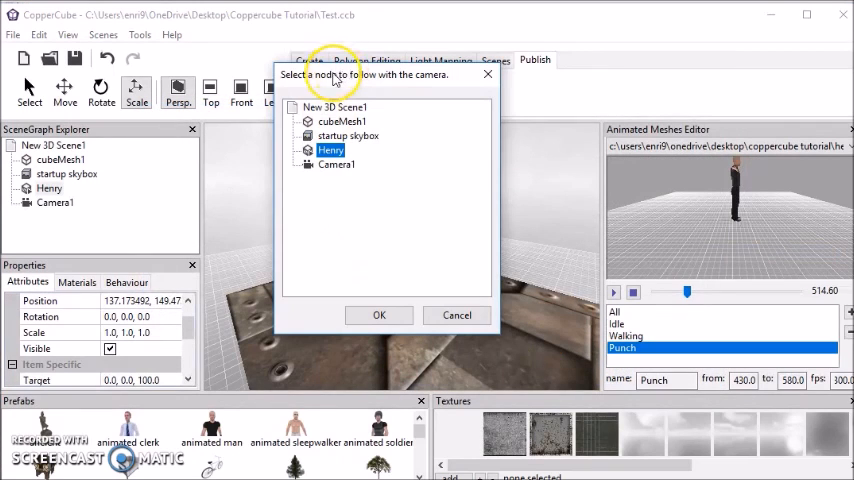
mouse_move(344, 84)
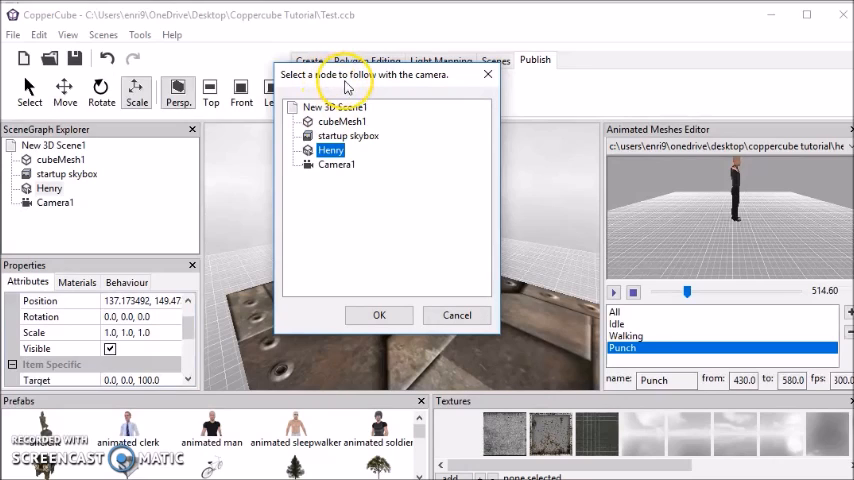
mouse_move(370, 84)
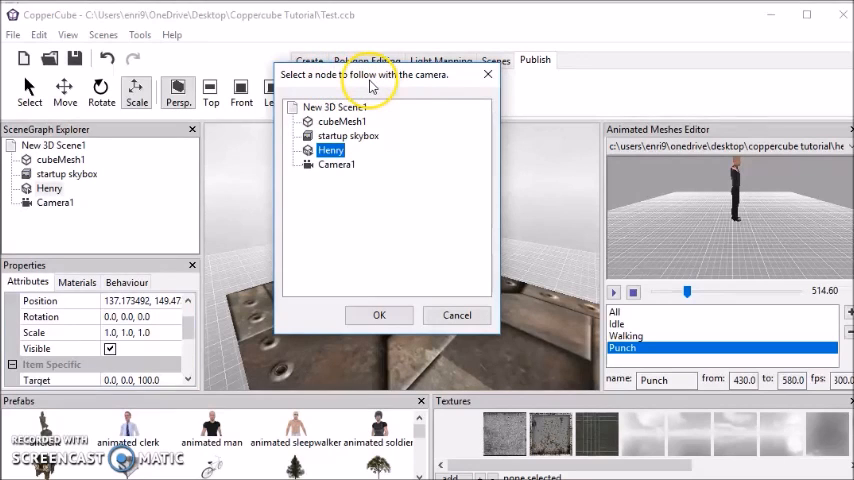
mouse_move(356, 160)
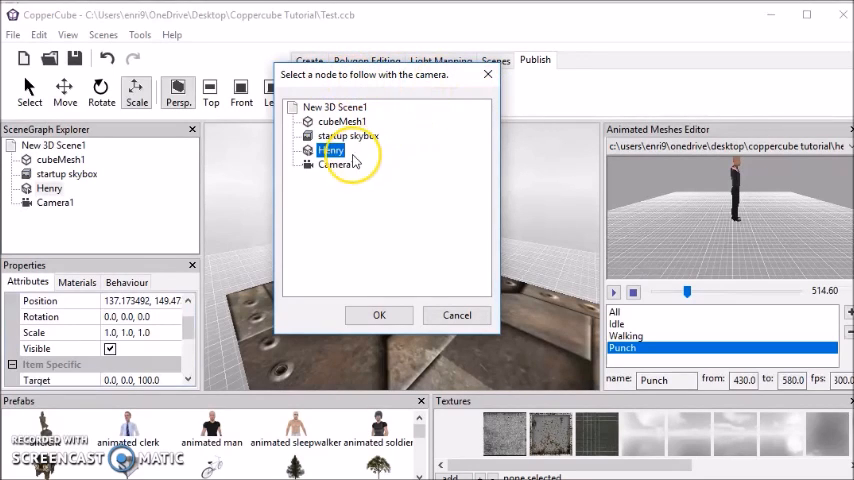
click(380, 316)
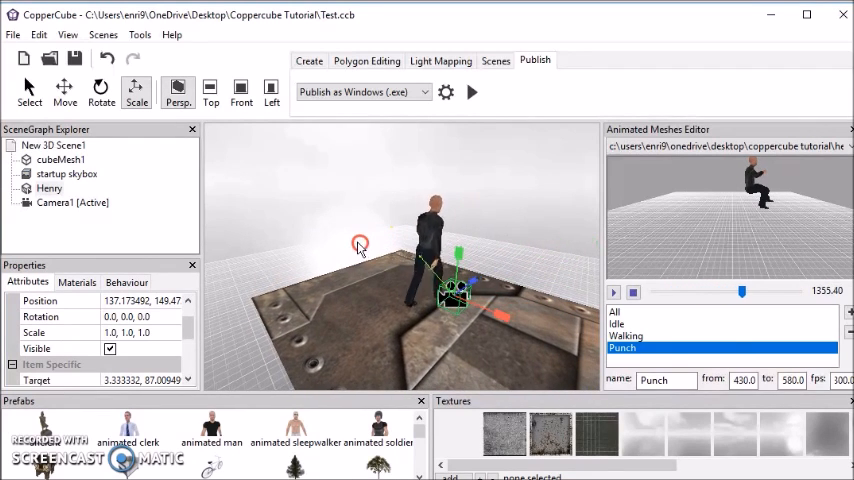
click(356, 208)
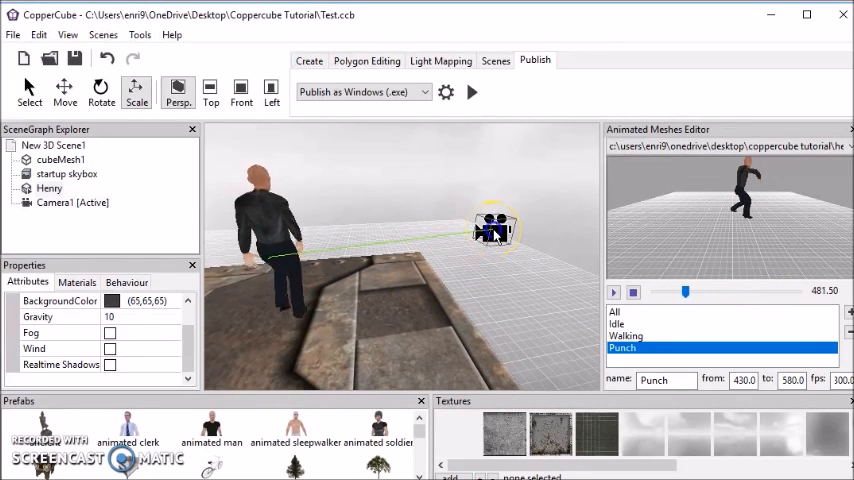
click(64, 90)
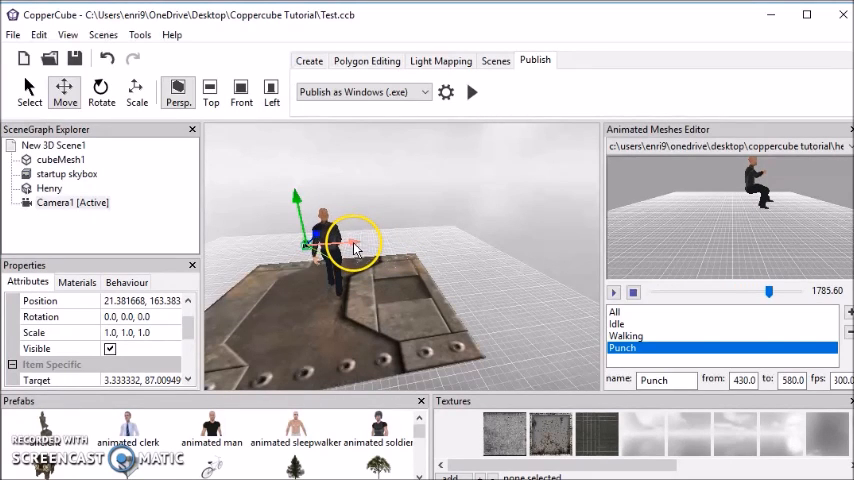
- Publish and test the scene as a Windows app, focusing the preview with the camera behind Henry
click(470, 92)
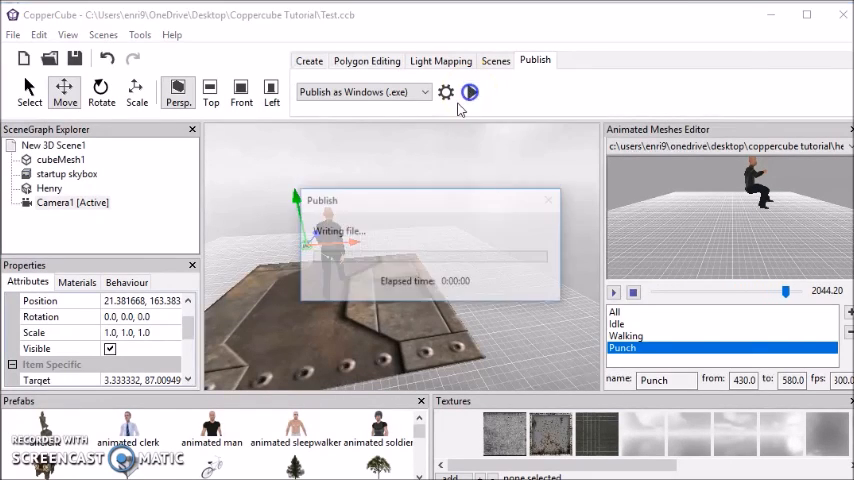
click(470, 92)
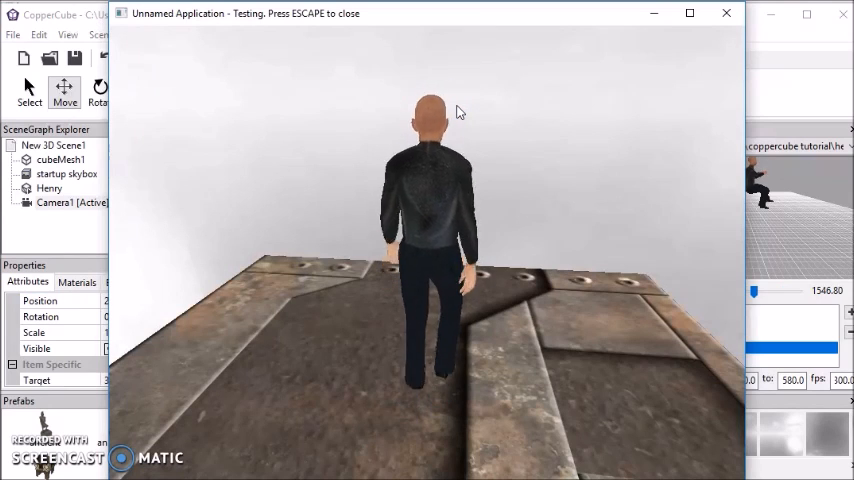